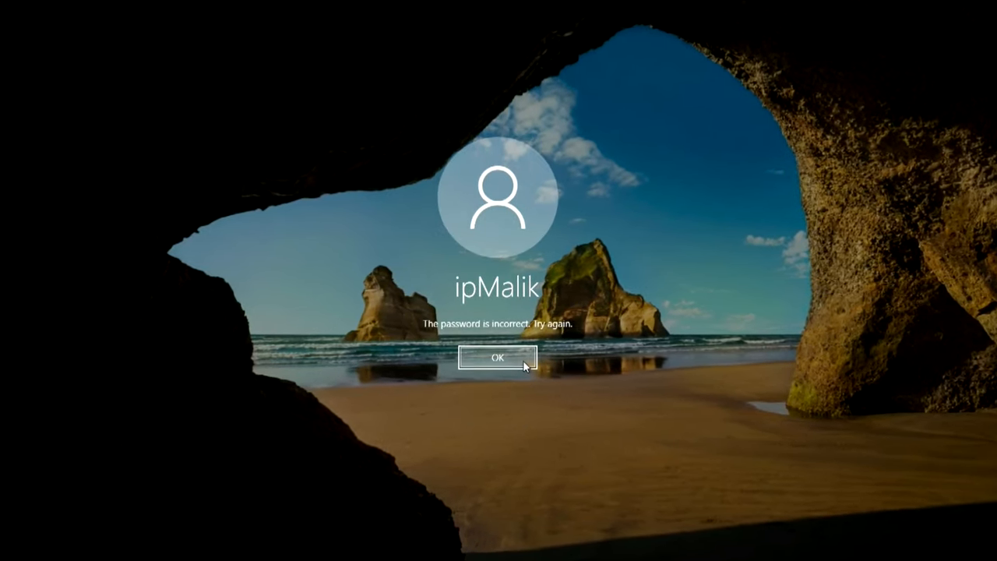
Step: Dismiss the incorrect-password notice, try Reset password, and acknowledge the No Drive error
click(495, 360)
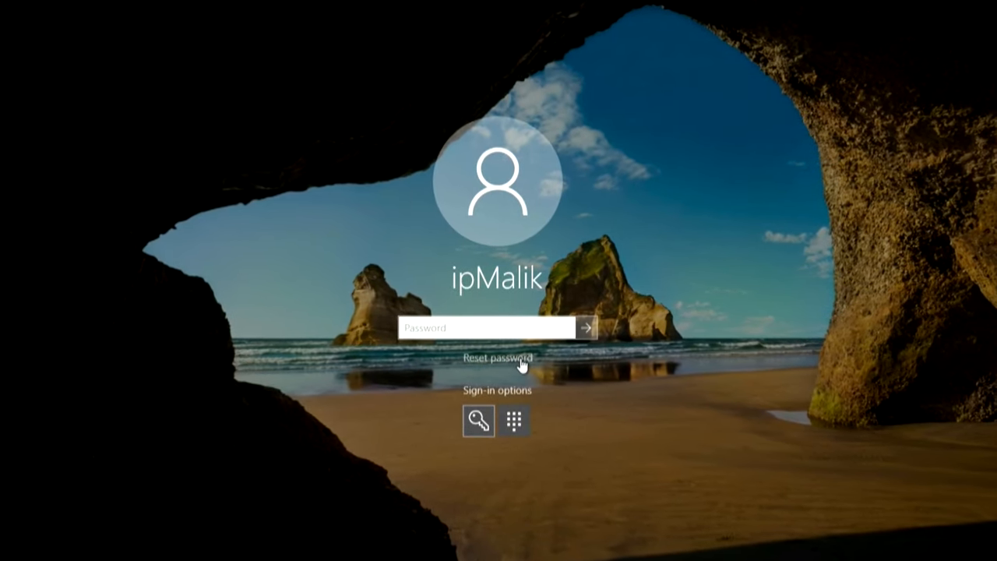
click(499, 358)
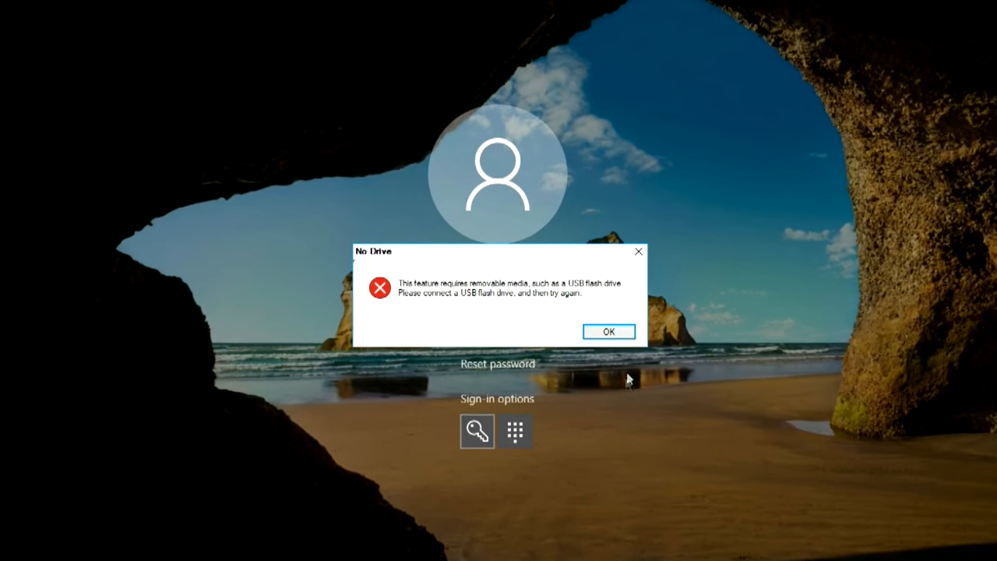
click(611, 331)
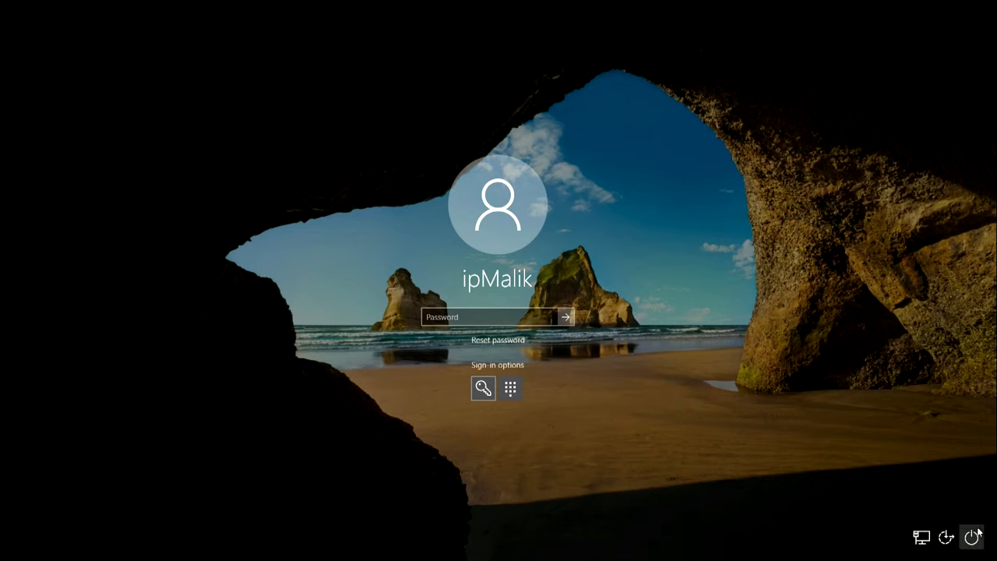
Step: Restart the PC from the sign-in screen's power menu
click(972, 533)
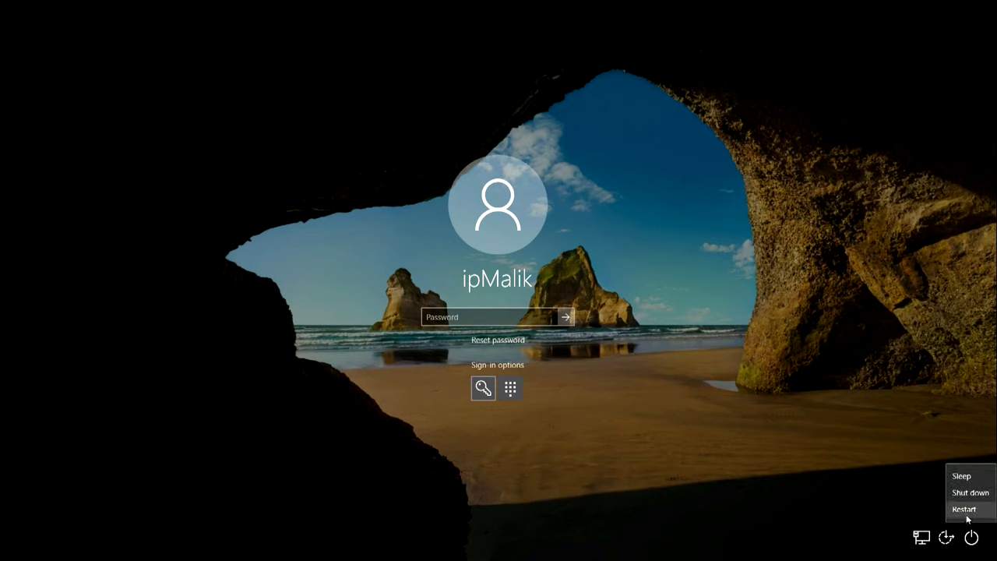
click(961, 508)
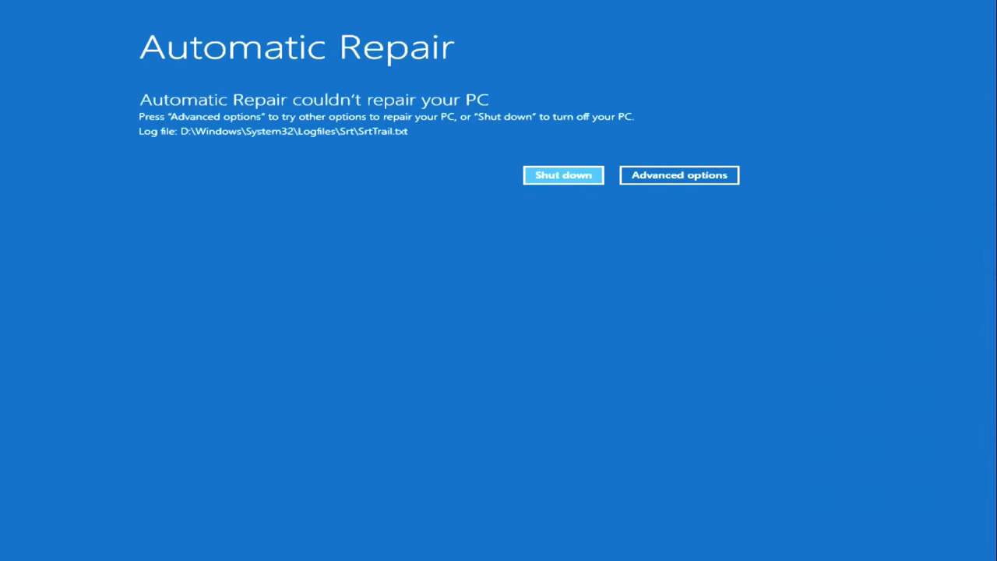
mouse_move(720, 193)
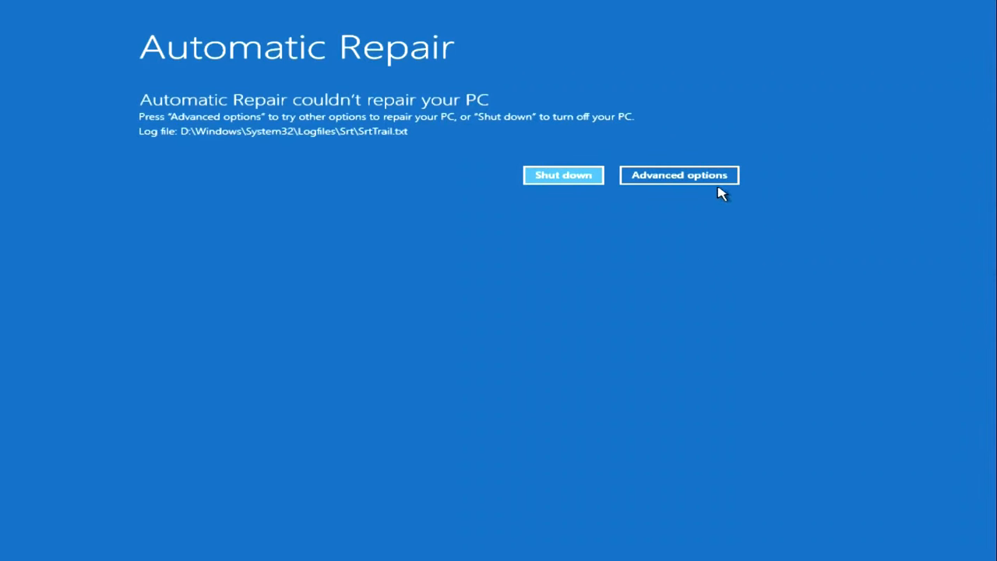
Step: Go through Advanced options and Troubleshoot to the advanced recovery options
click(679, 175)
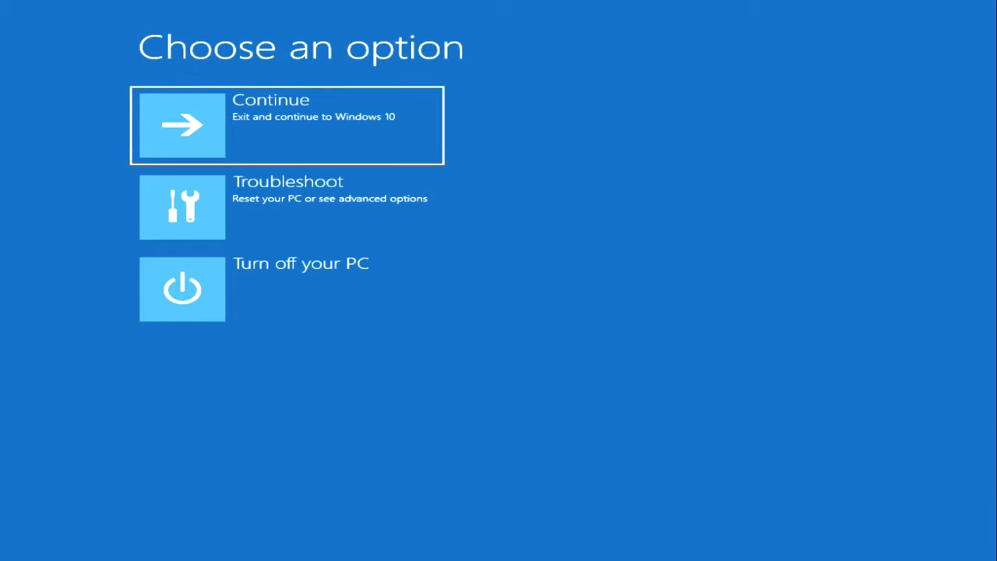
mouse_move(433, 210)
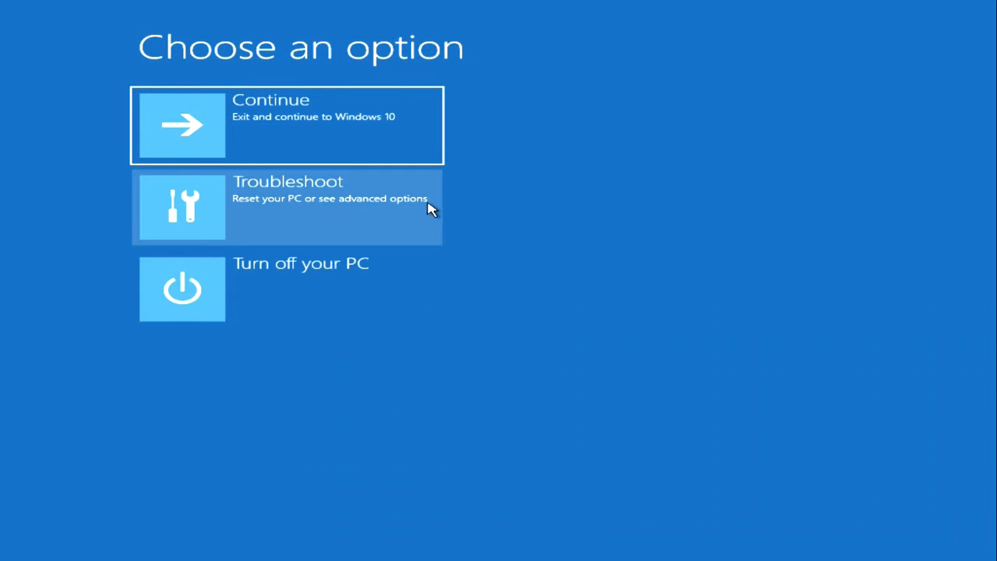
click(287, 206)
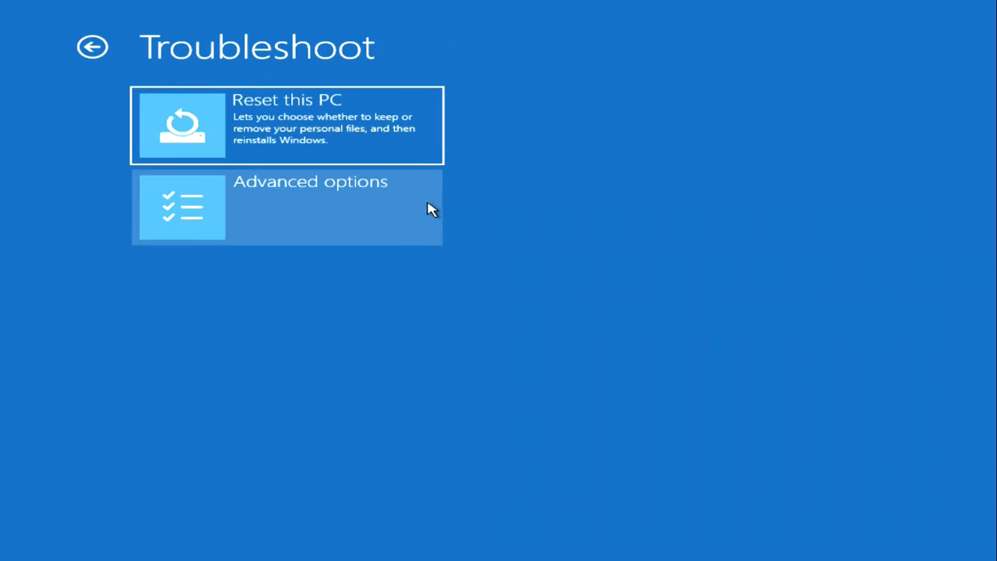
click(312, 205)
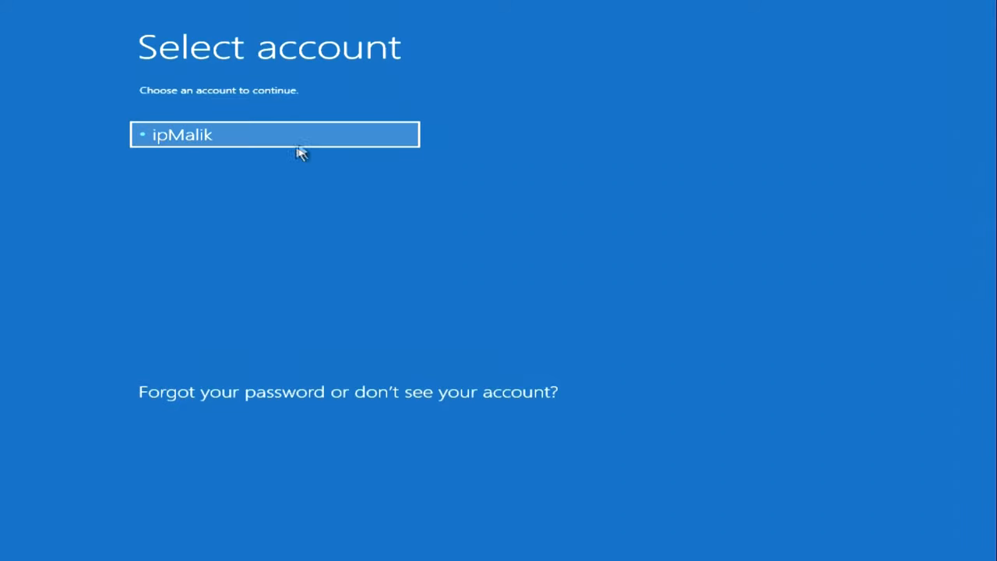
Step: Continue as the ipMalik local account on the Select account screen
click(273, 134)
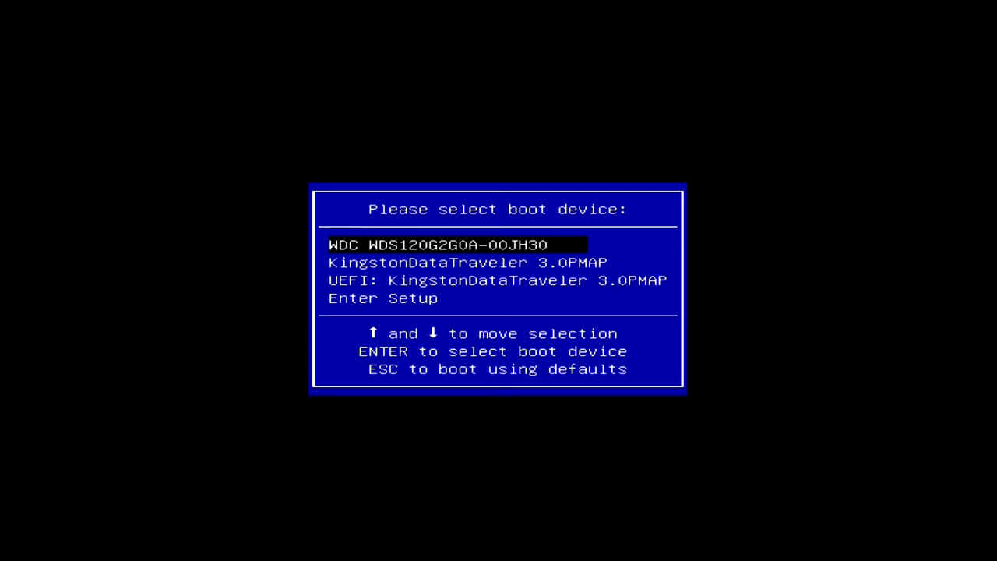
Step: Boot from the KingstonDataTraveler 3.0PMAP USB entry in the boot menu
key(Down)
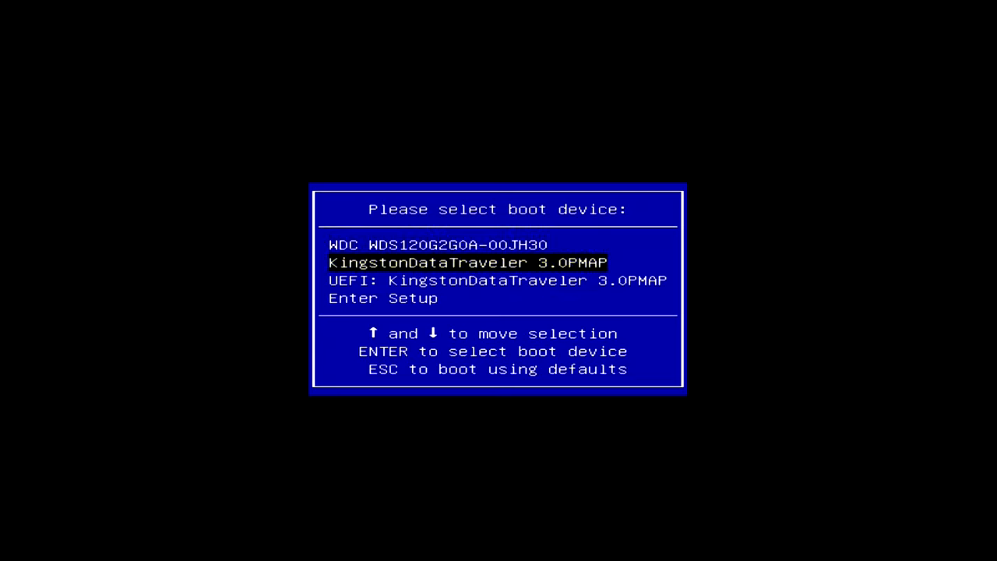
key(Enter)
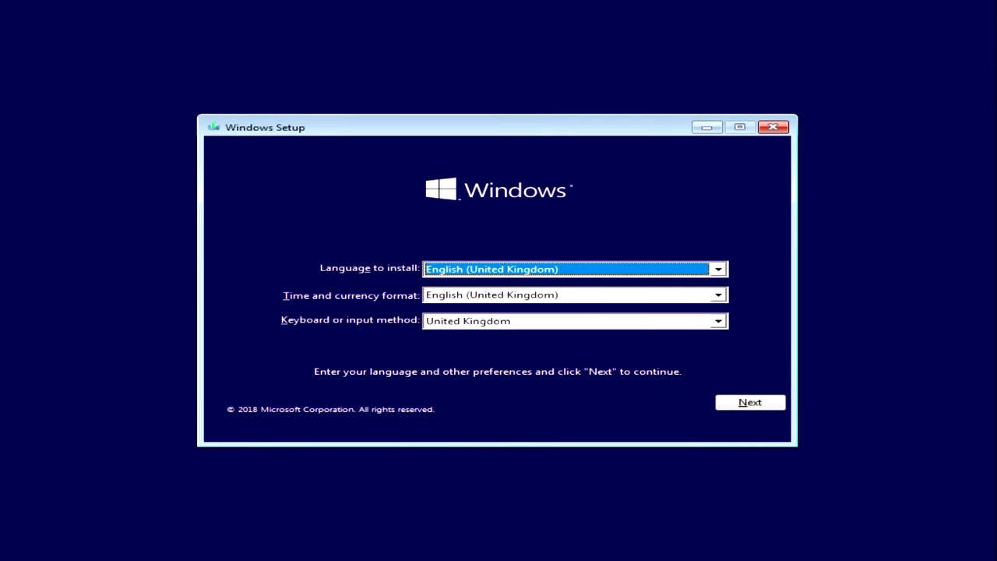
Step: Bring up an administrator command prompt over Windows Setup with Shift+F10
key(Shift+F10)
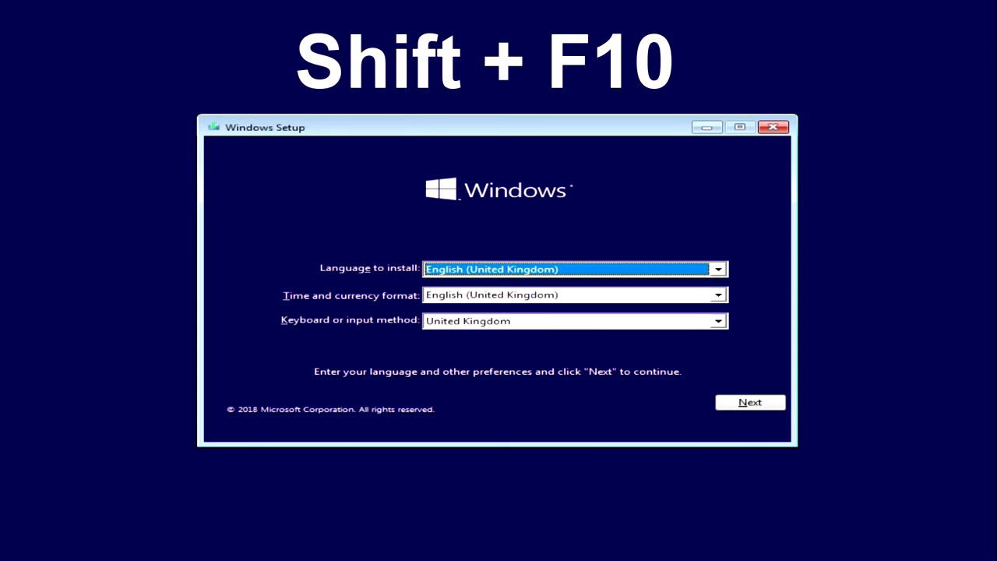
key(Shift+F10)
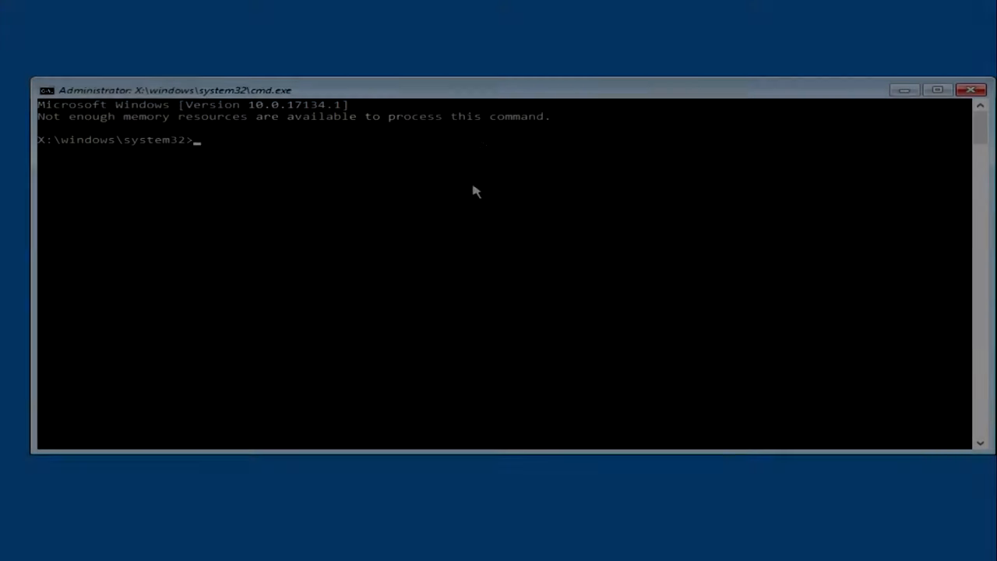
Step: Move the Command Prompt aside and launch regedit from it
drag(156, 88, 736, 113)
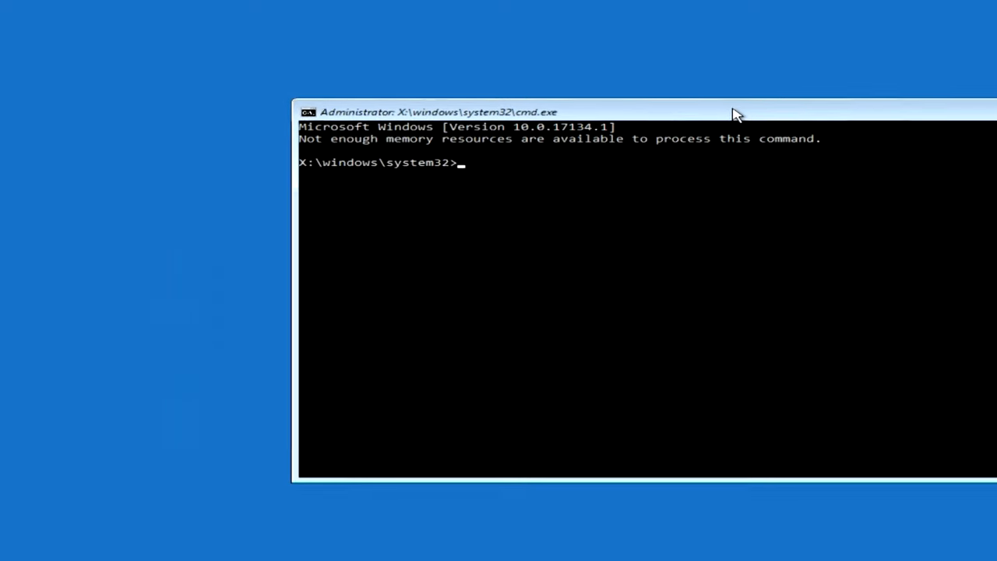
text(r)
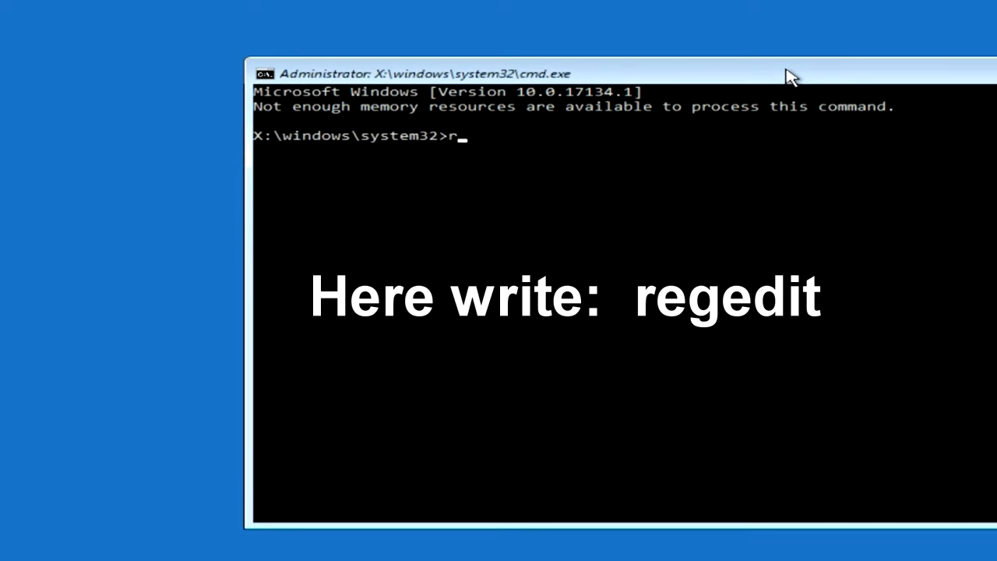
text(ege)
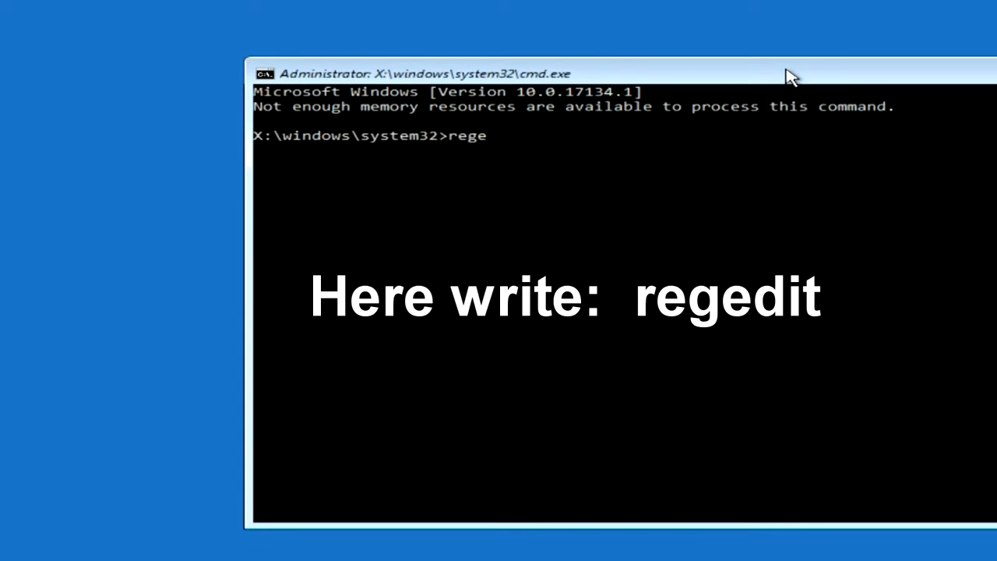
text(dit)
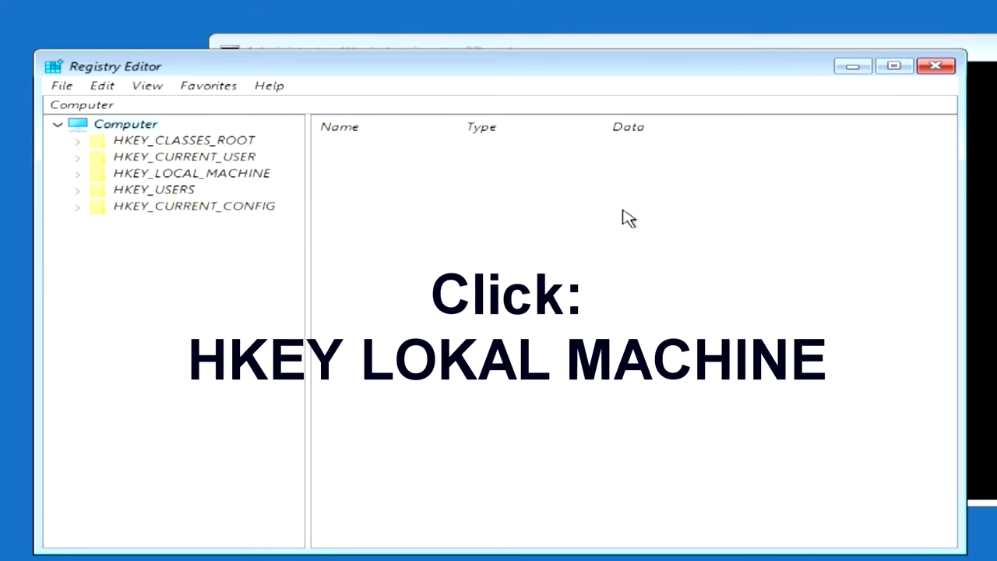
mouse_move(255, 252)
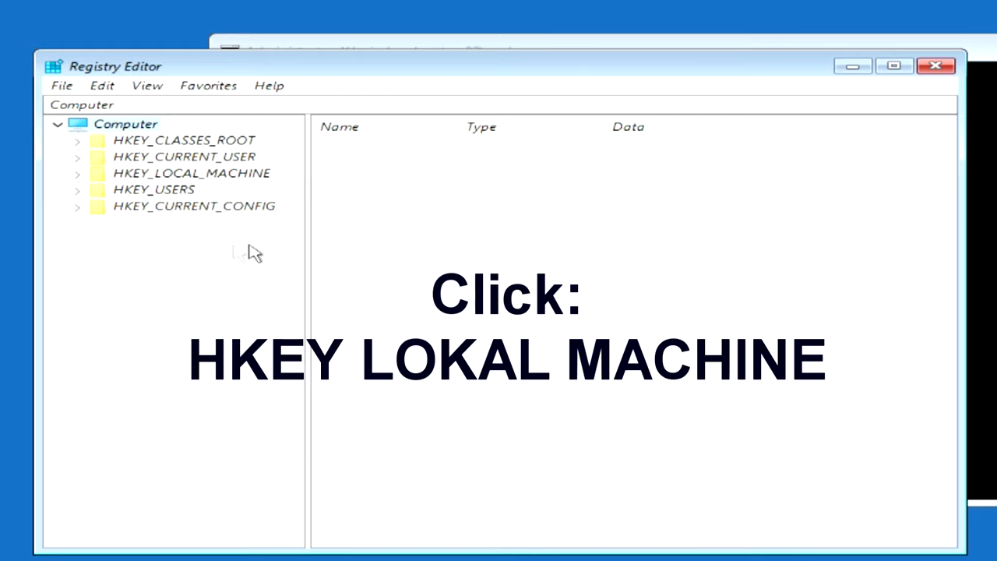
Step: Select HKEY_LOCAL_MACHINE and start Load Hive from the File menu
click(190, 171)
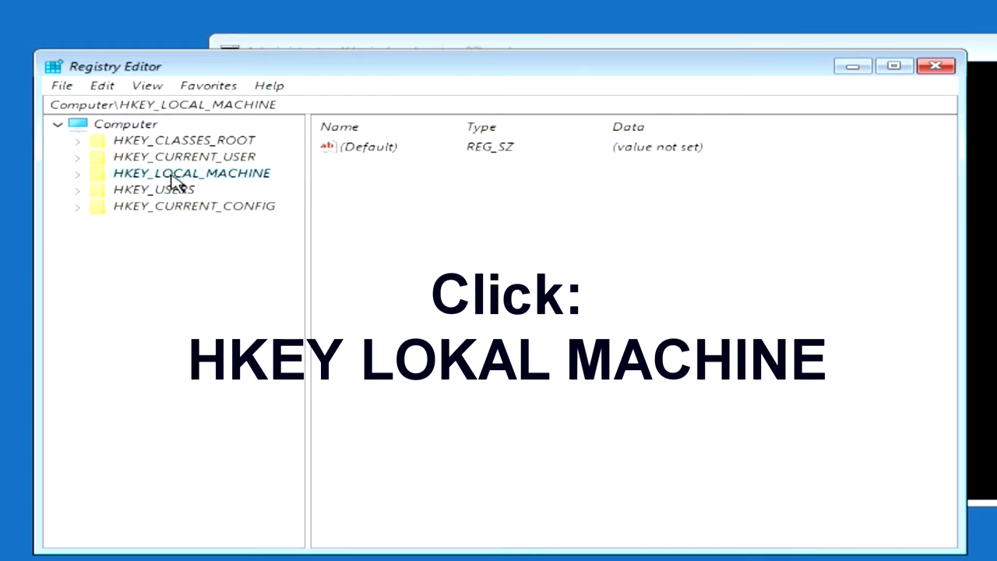
click(191, 172)
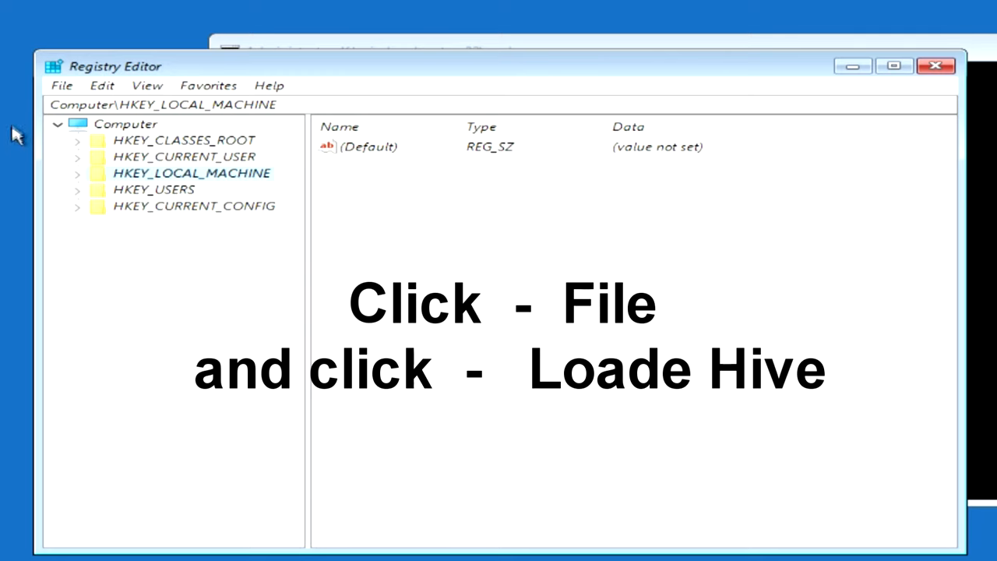
click(61, 84)
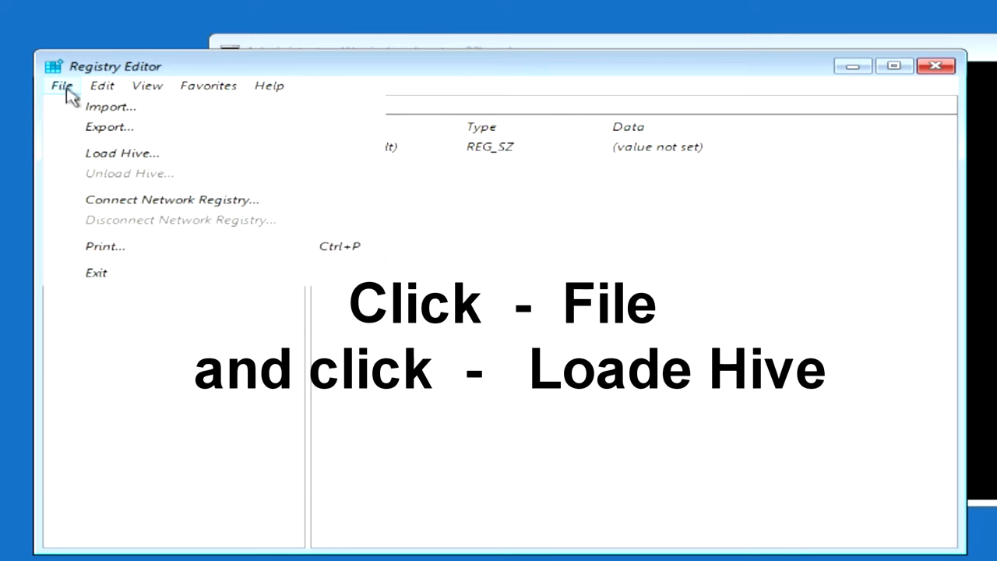
click(121, 153)
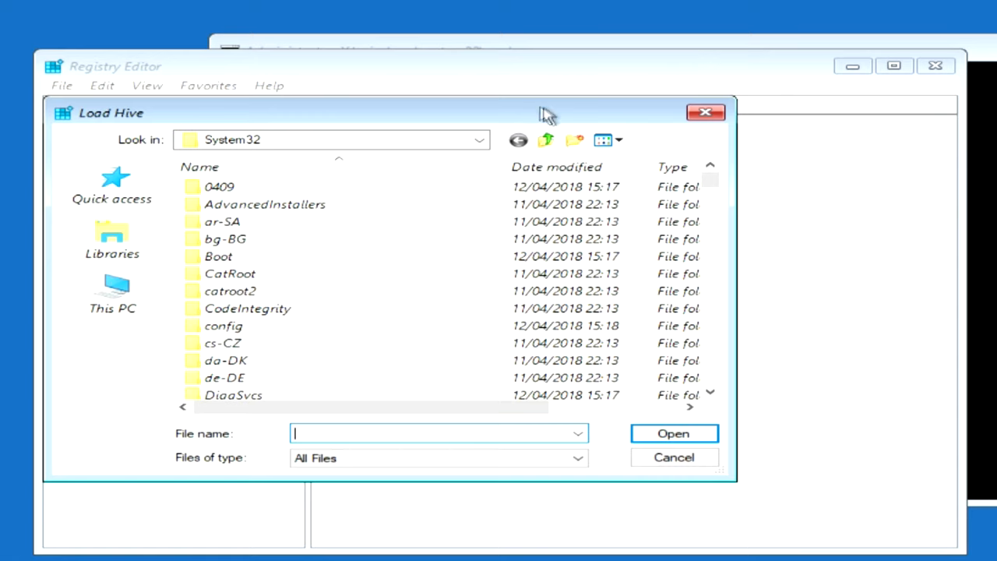
Step: Browse to Local Disk (D:) > Windows > System32 > config and choose the SYSTEM hive file
click(545, 140)
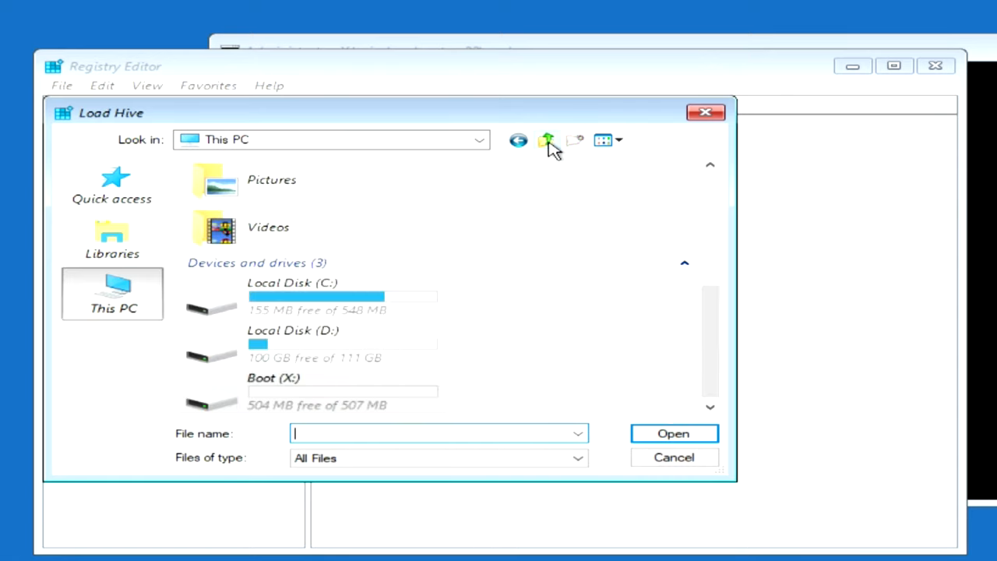
mouse_move(598, 317)
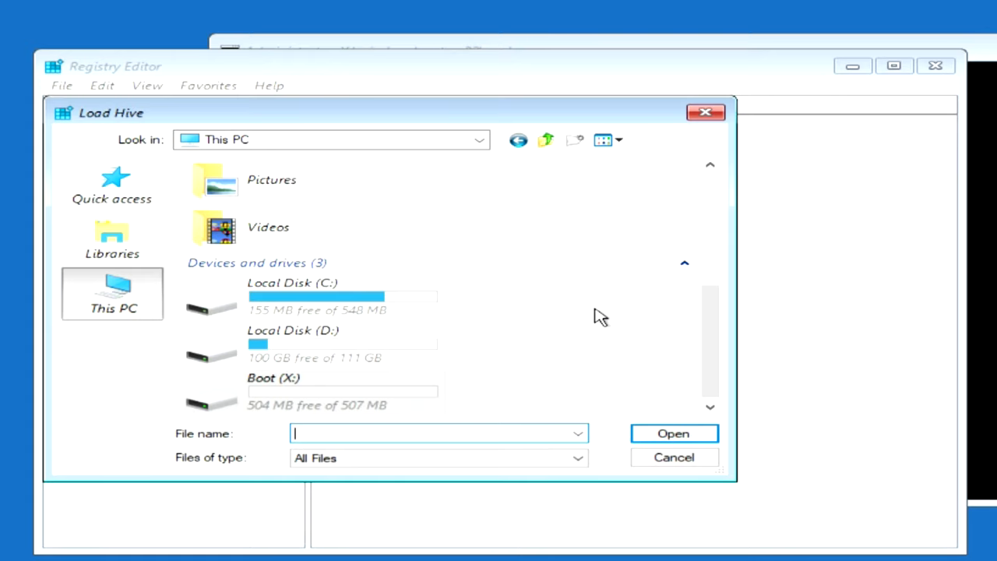
mouse_move(496, 299)
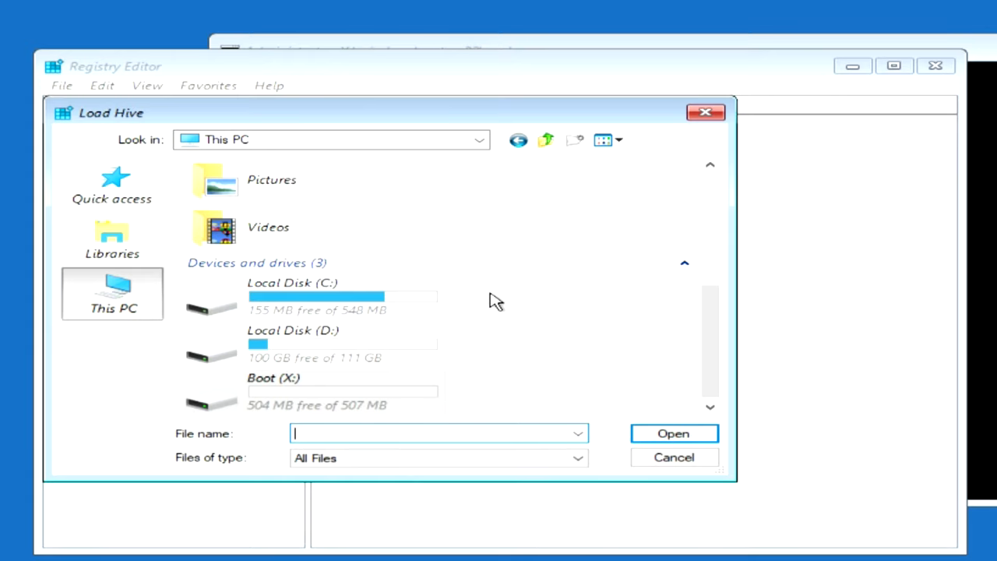
mouse_move(500, 330)
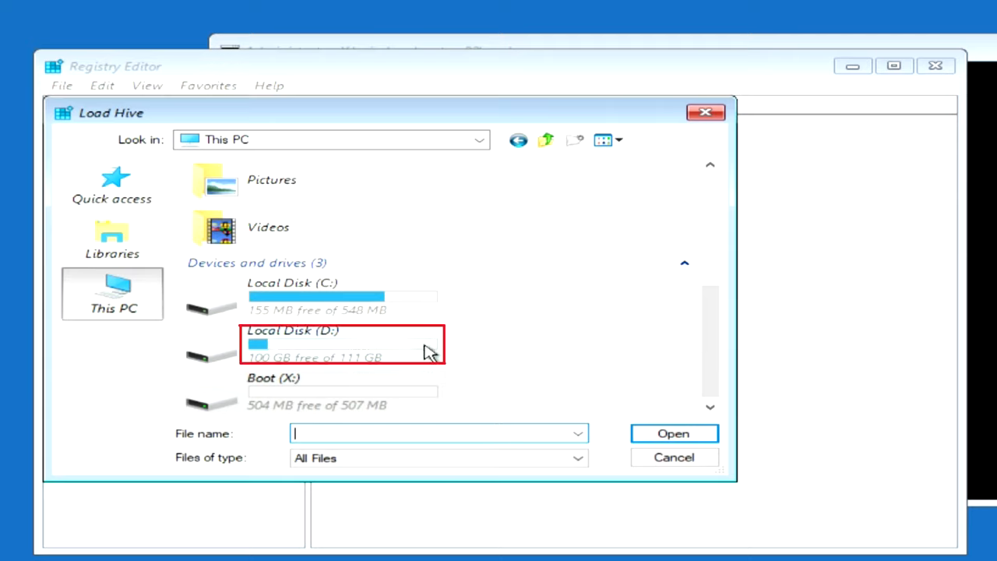
double_click(290, 330)
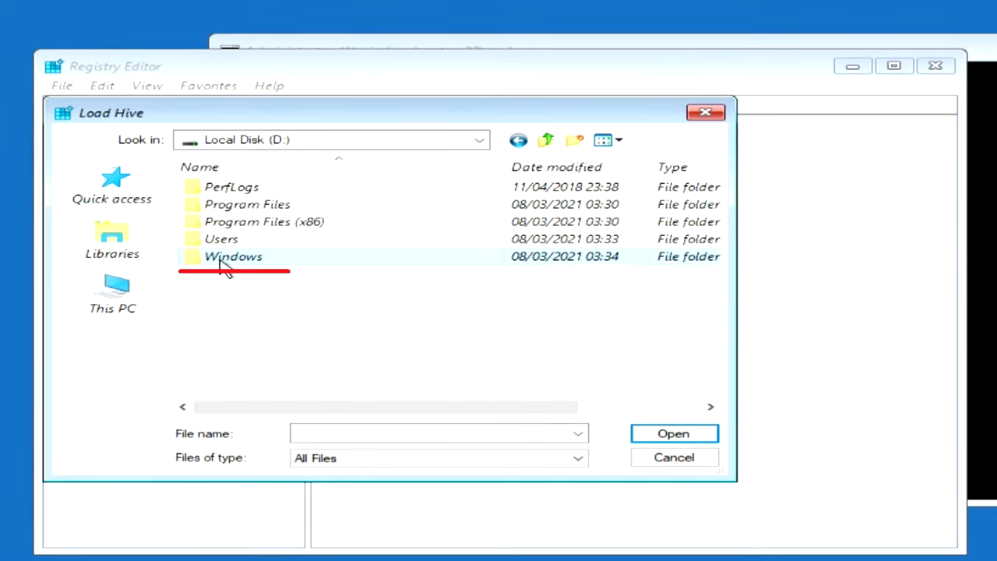
double_click(232, 255)
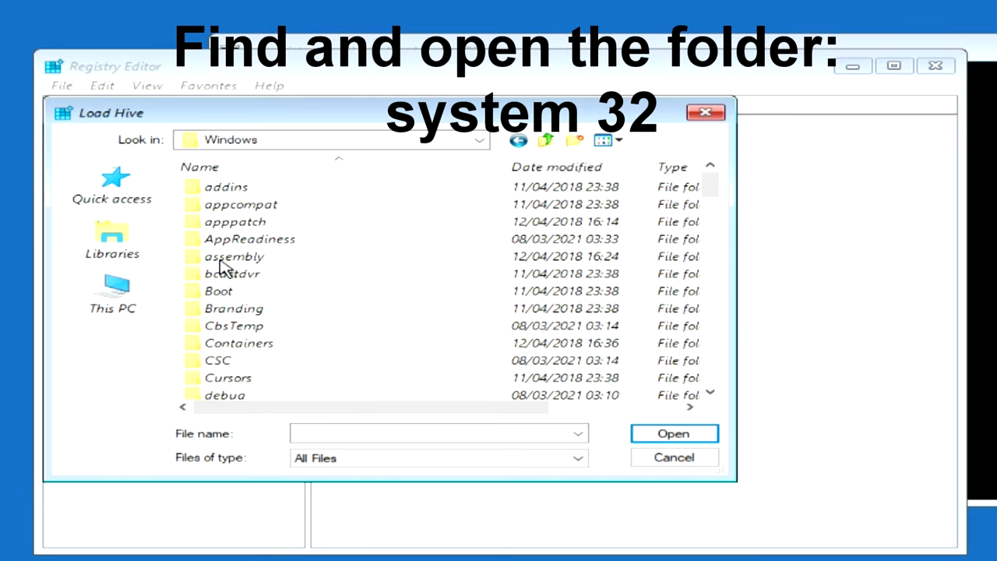
scroll(down, 3)
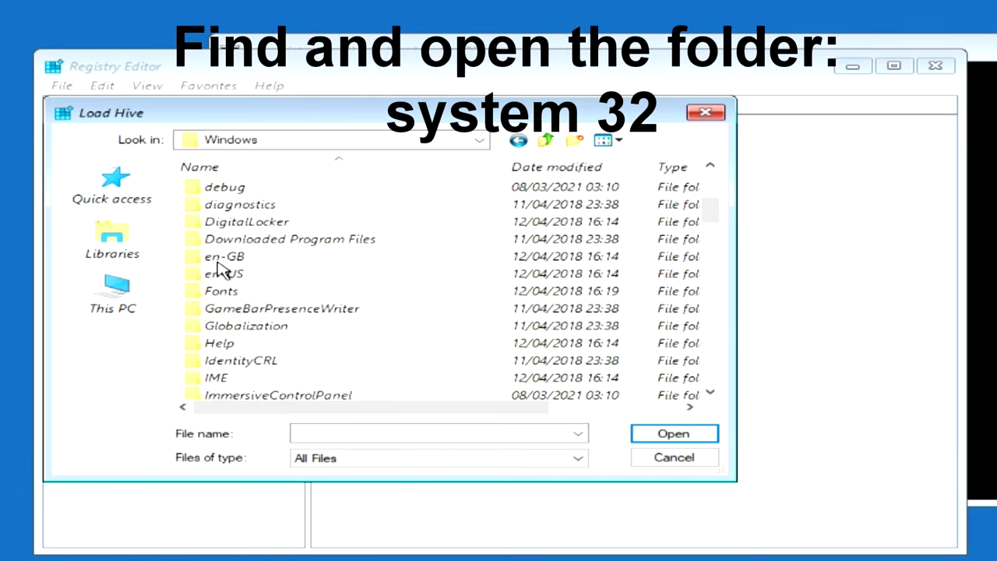
scroll(down, 3)
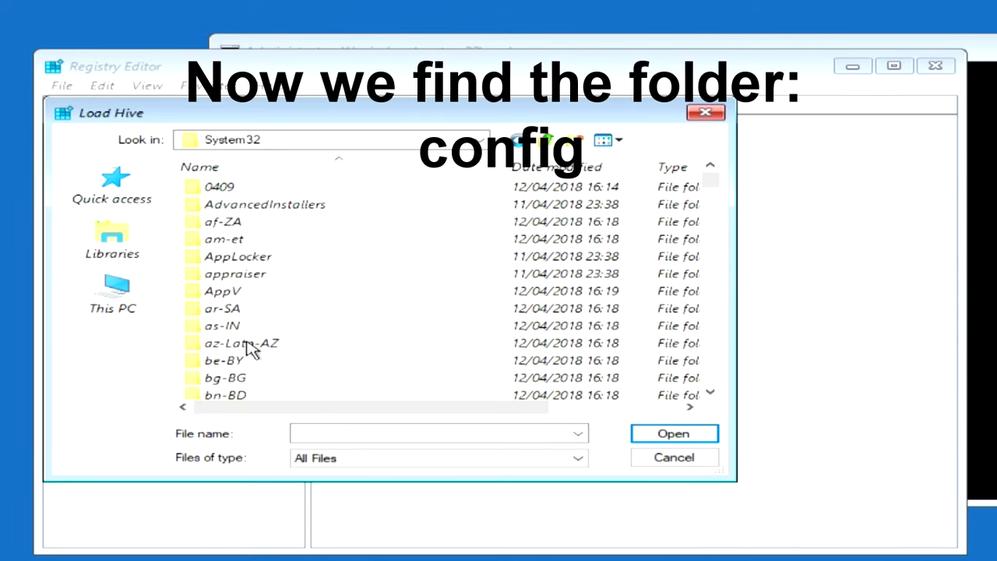
scroll(down, 3)
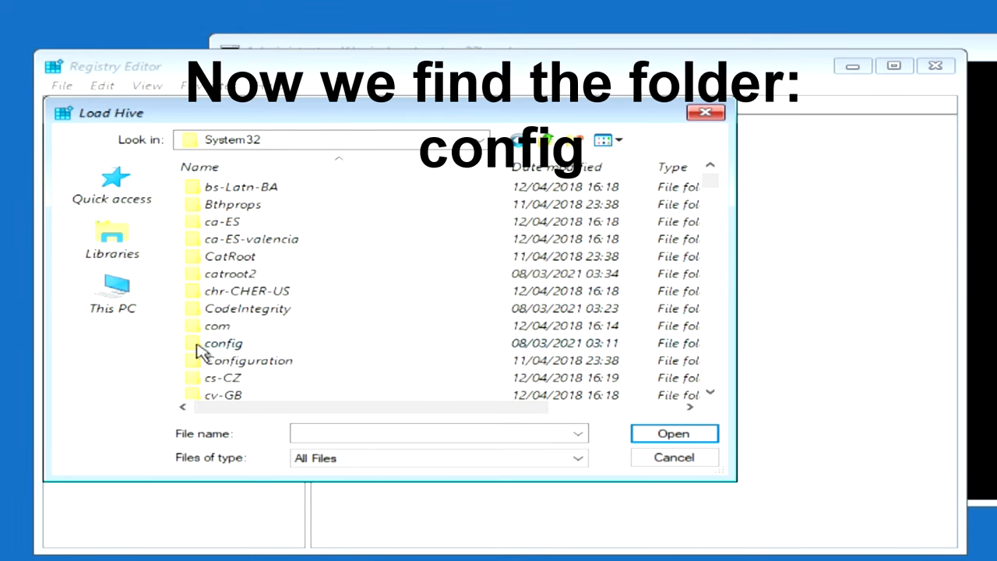
double_click(222, 344)
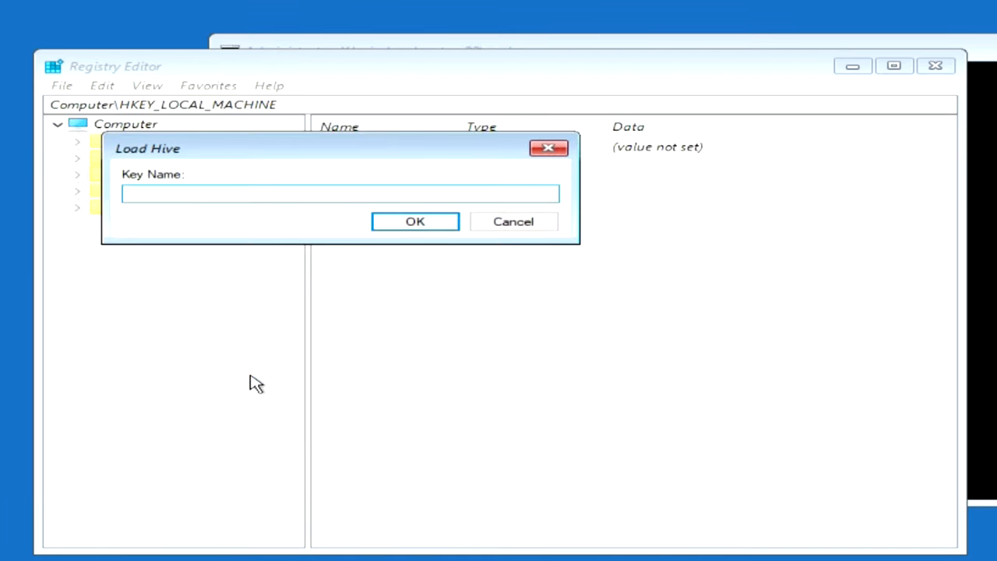
Step: Name the loaded hive 1234 and confirm
click(339, 193)
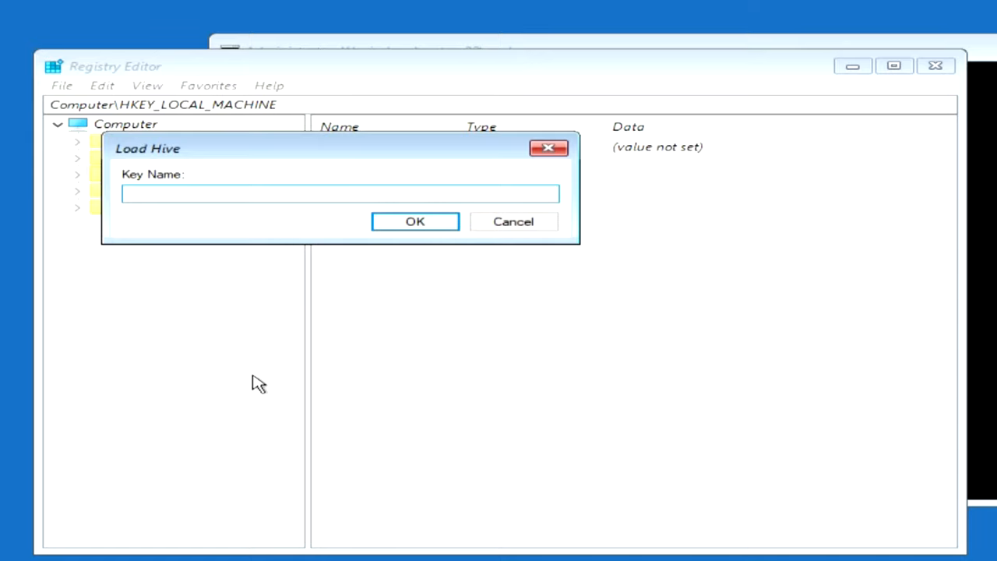
text(1234)
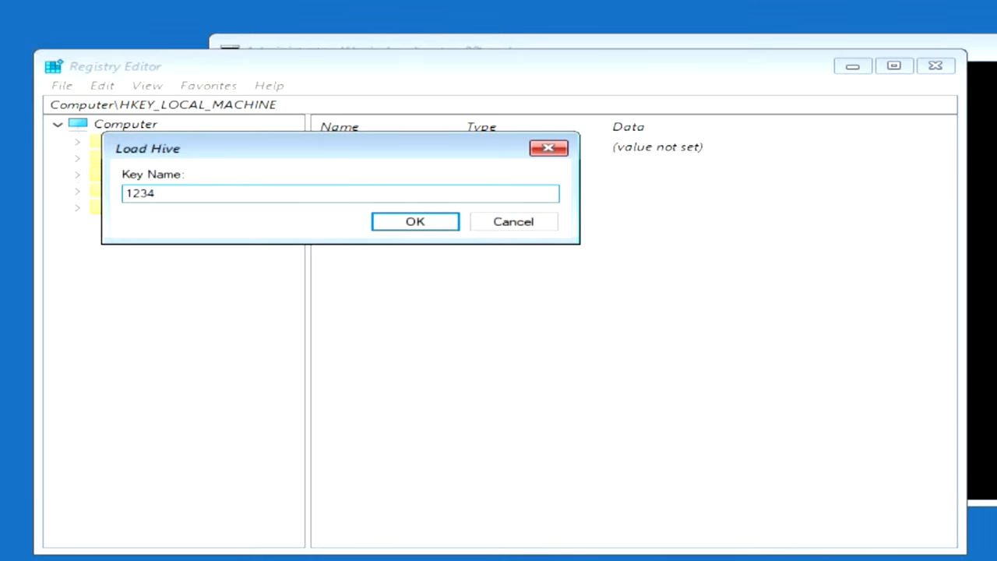
click(414, 221)
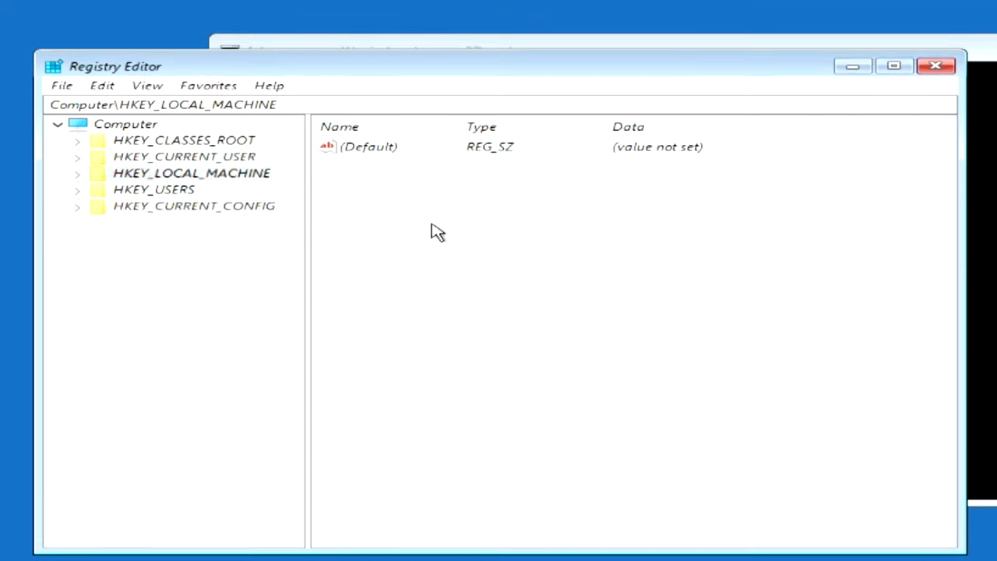
Step: Under HKEY_LOCAL_MACHINE > 1234 > Setup, change the CmdLine value data to cmd.exe
click(190, 171)
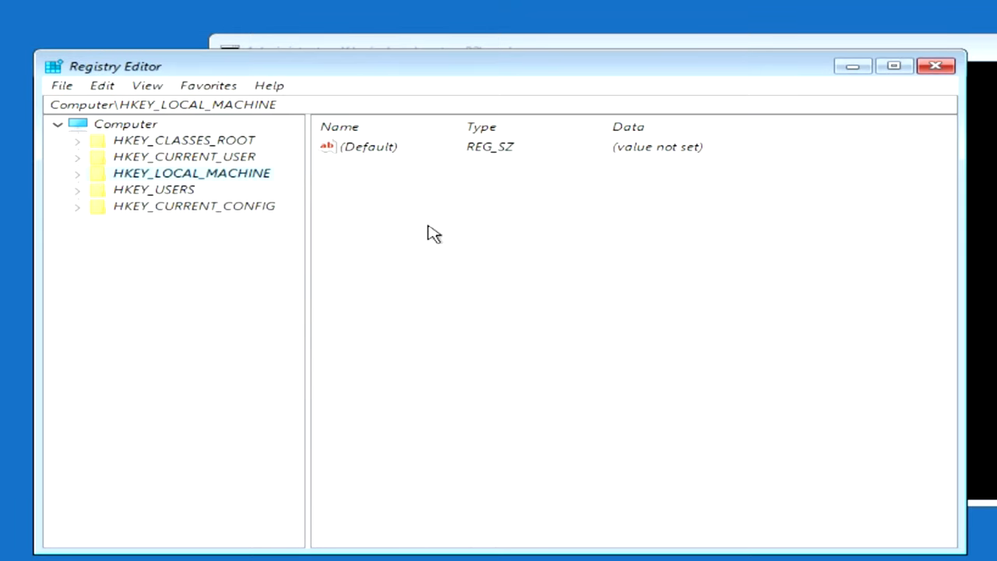
click(77, 171)
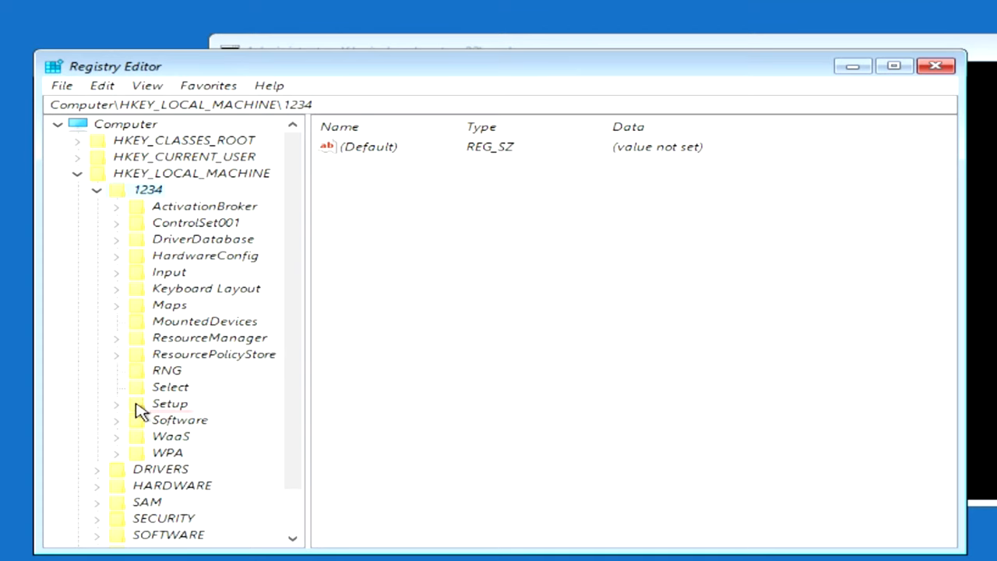
click(168, 403)
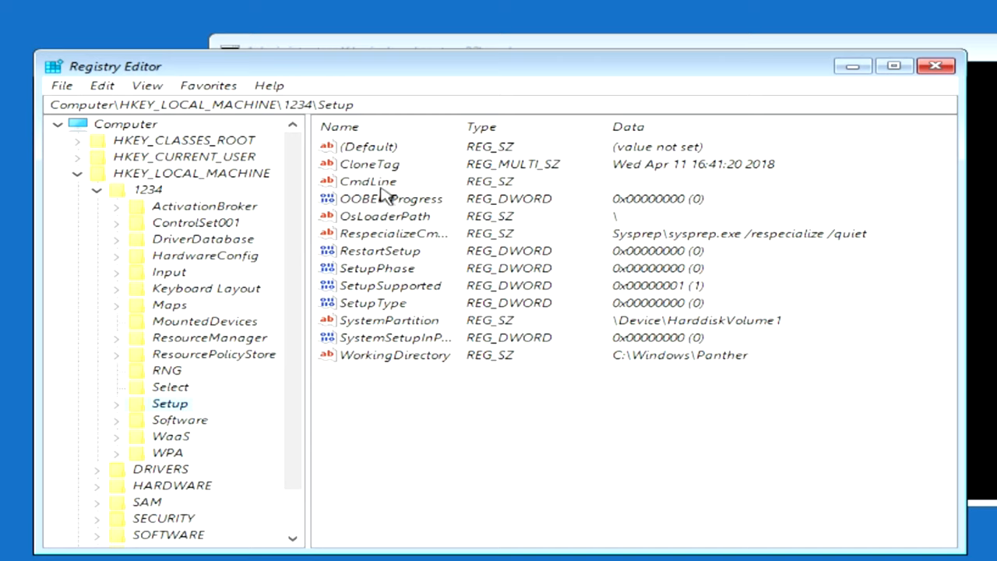
double_click(368, 181)
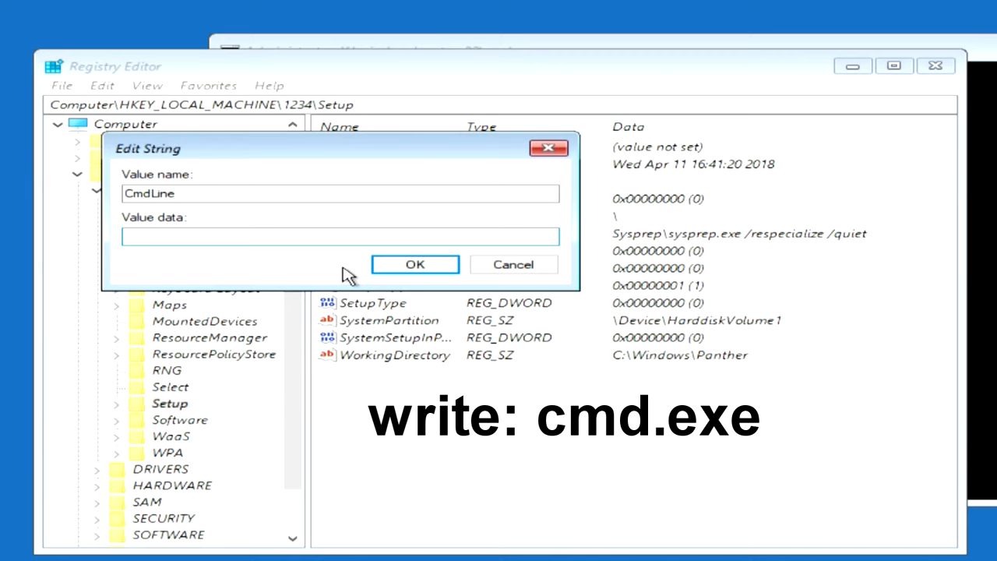
text(cmd)
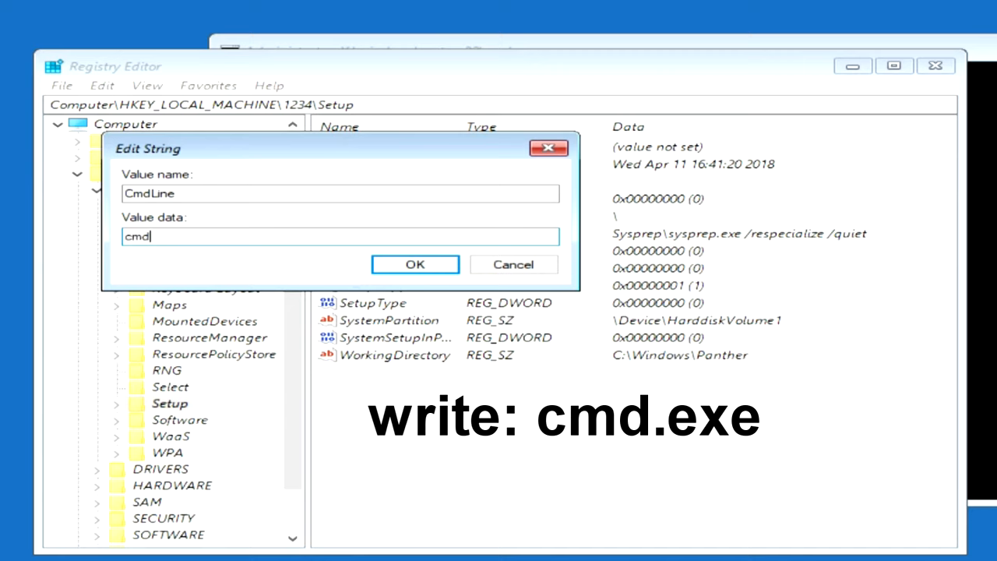
text(.exe)
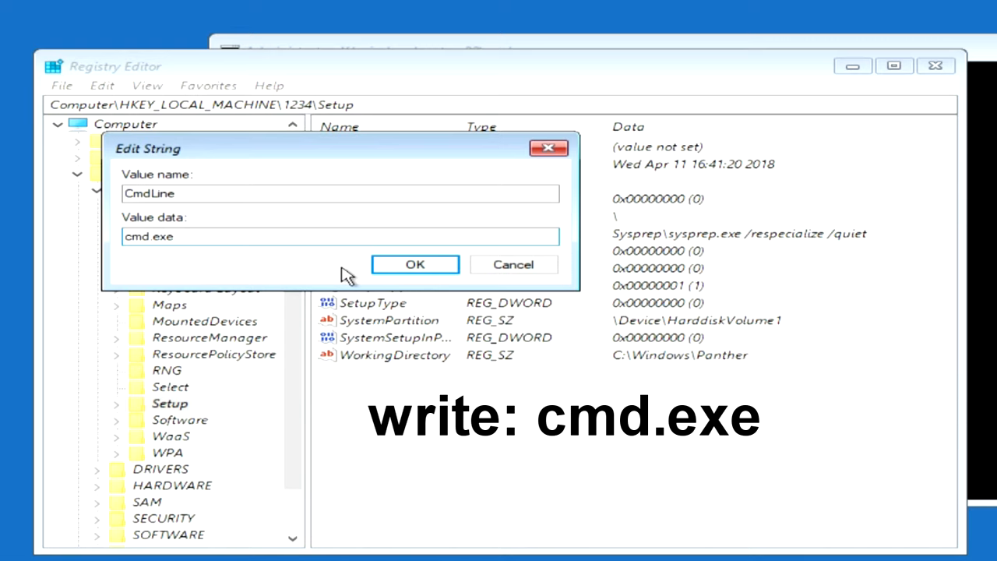
click(414, 265)
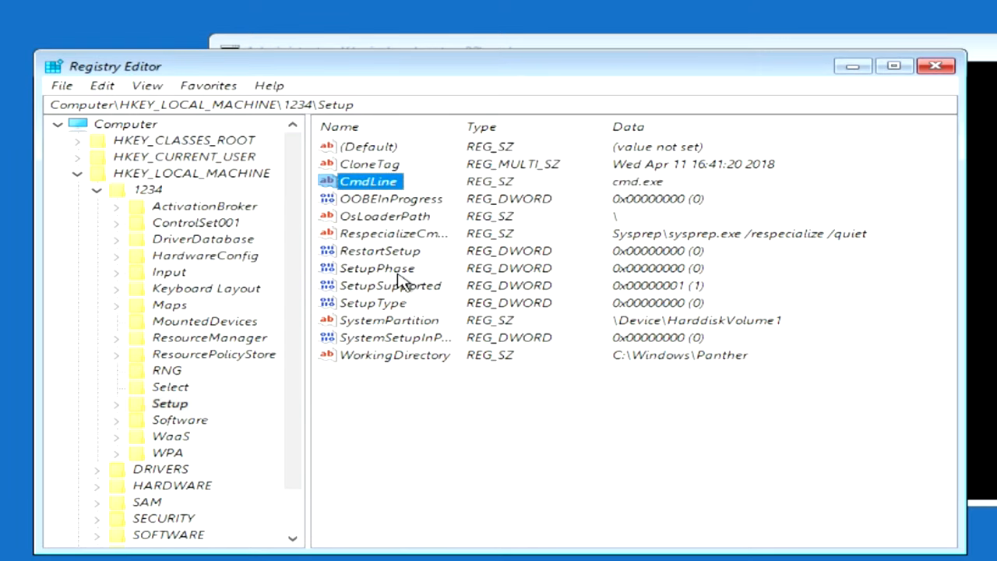
Step: Change the SetupType value data in the Setup key to 2
click(370, 302)
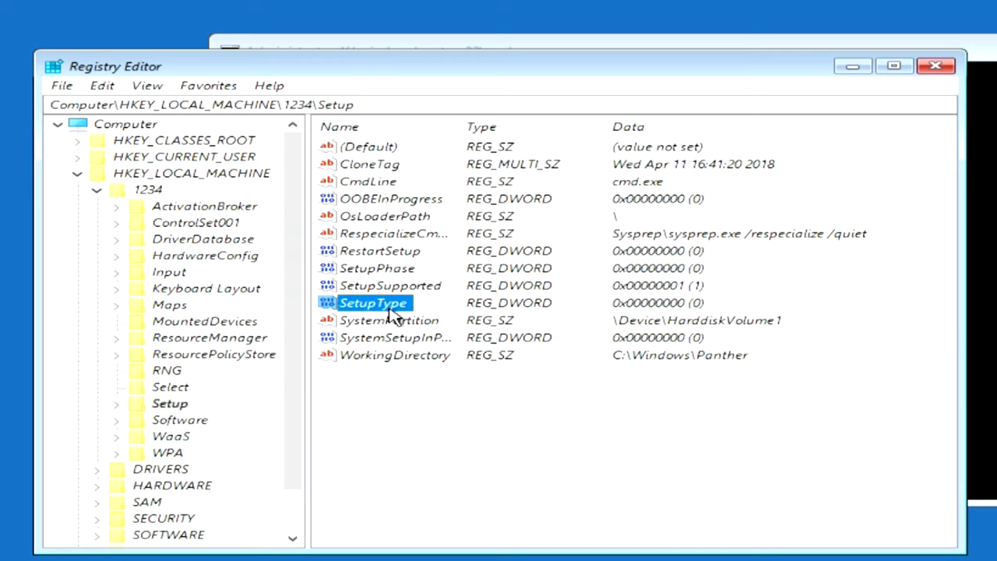
double_click(371, 302)
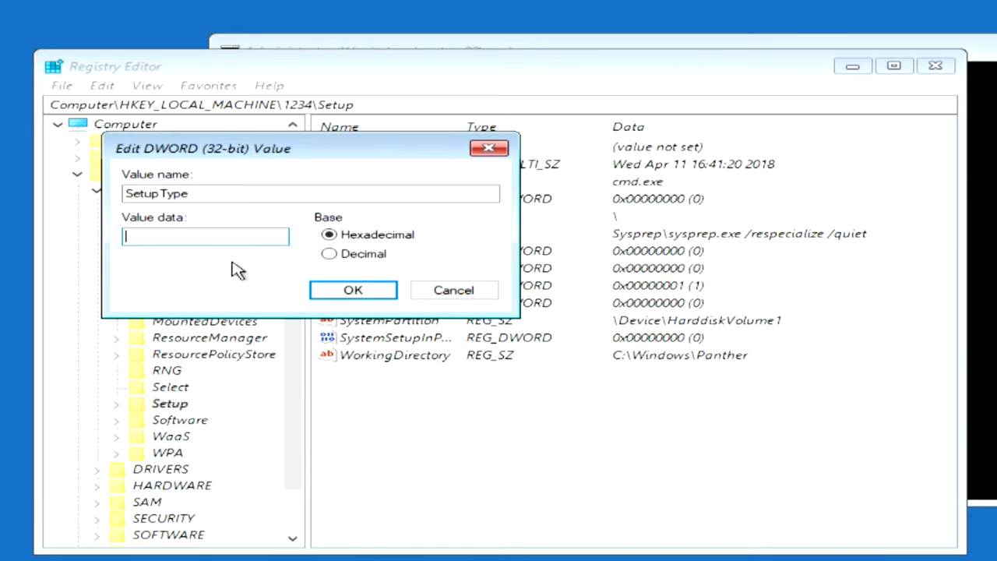
text(2)
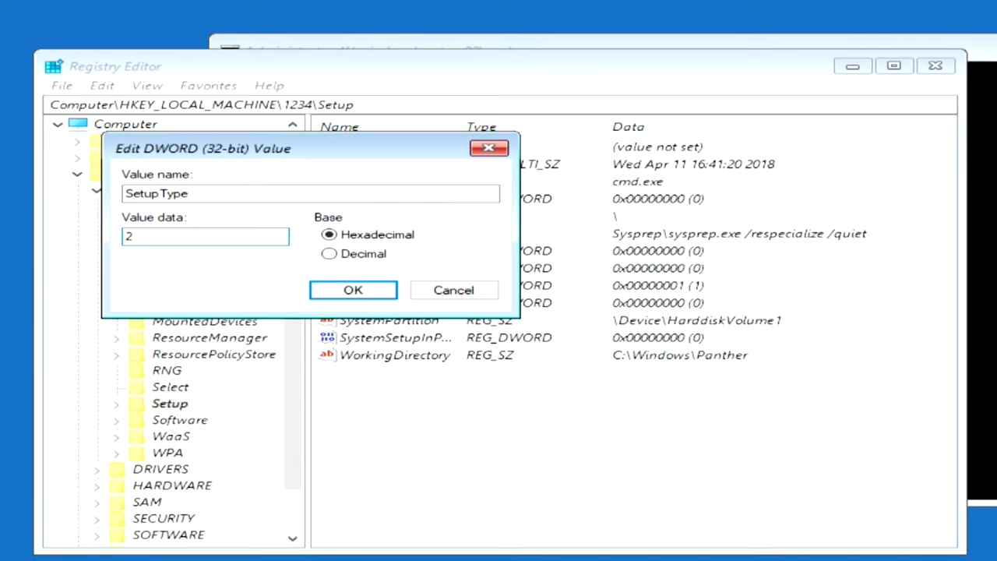
mouse_move(324, 296)
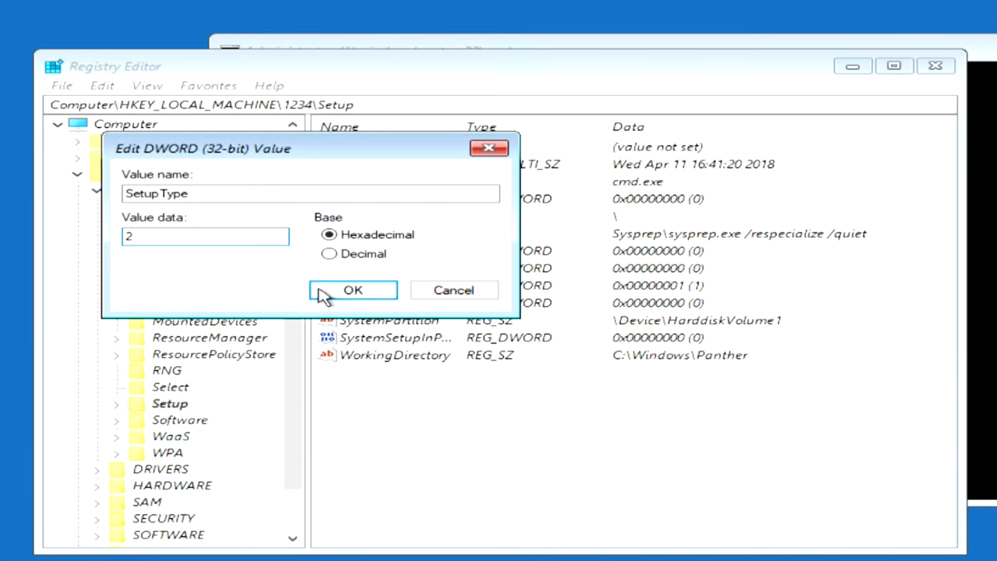
click(352, 290)
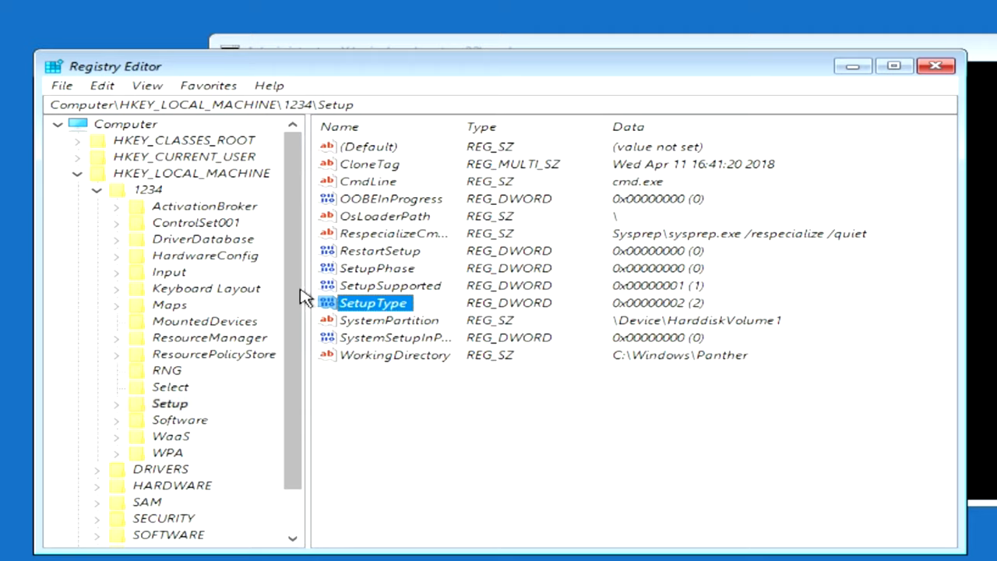
mouse_move(177, 190)
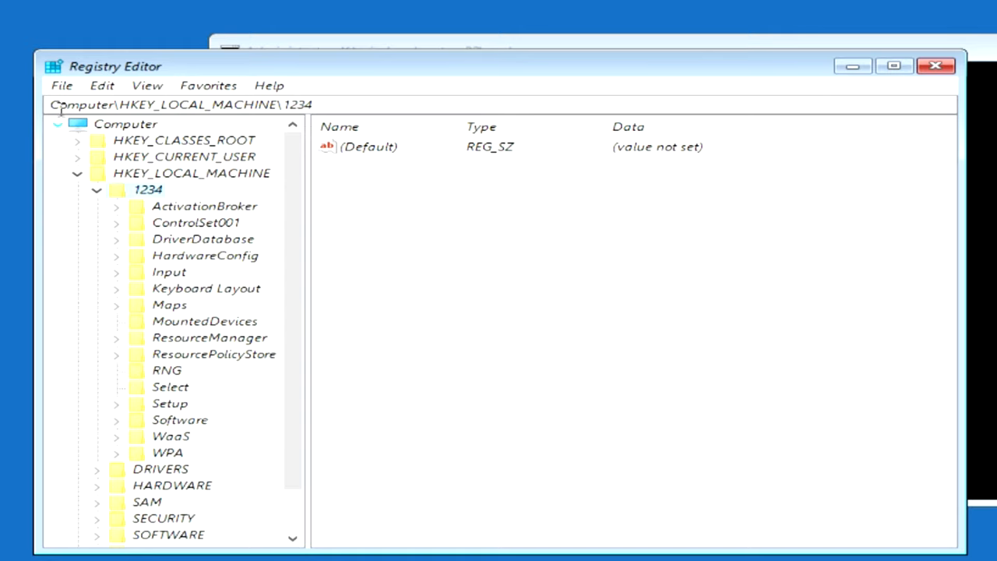
Step: Unload the 1234 hive from HKEY_LOCAL_MACHINE via File > Unload Hive, confirming the prompt
click(61, 84)
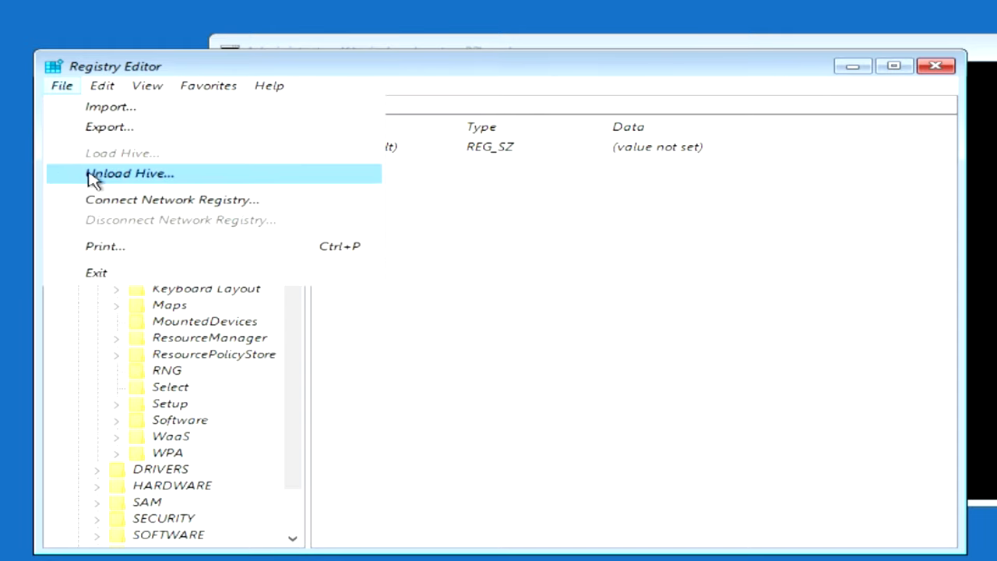
mouse_move(70, 179)
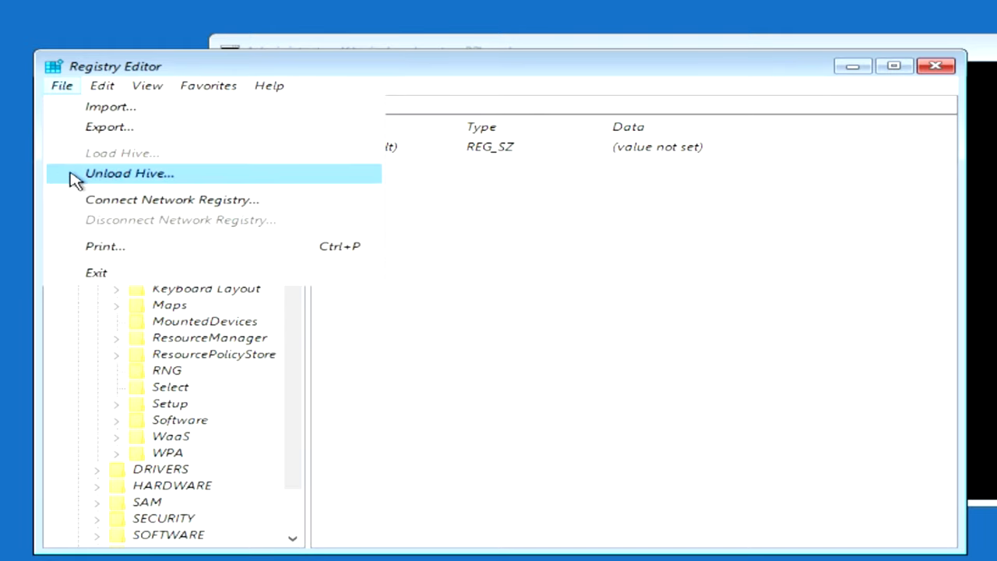
click(129, 173)
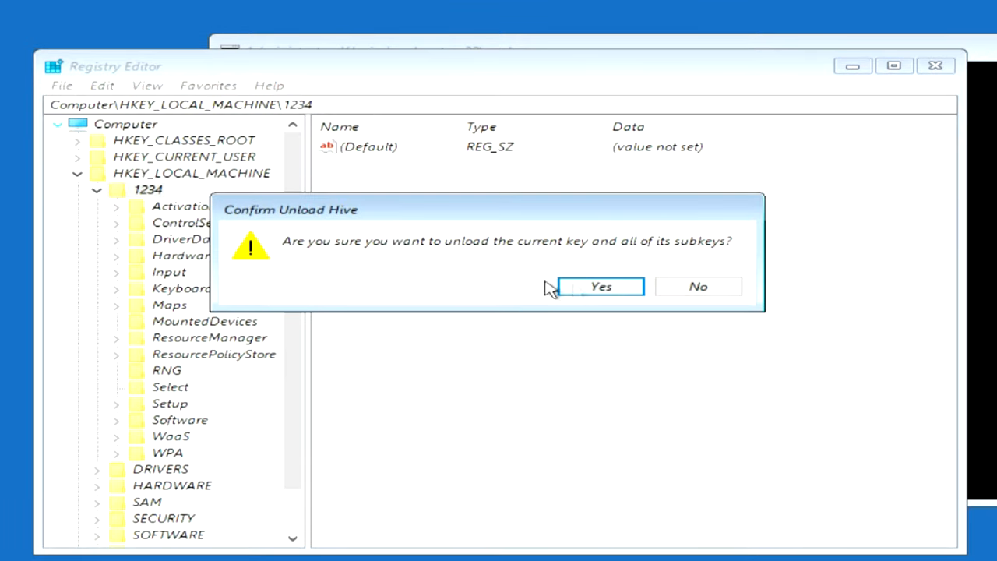
click(601, 287)
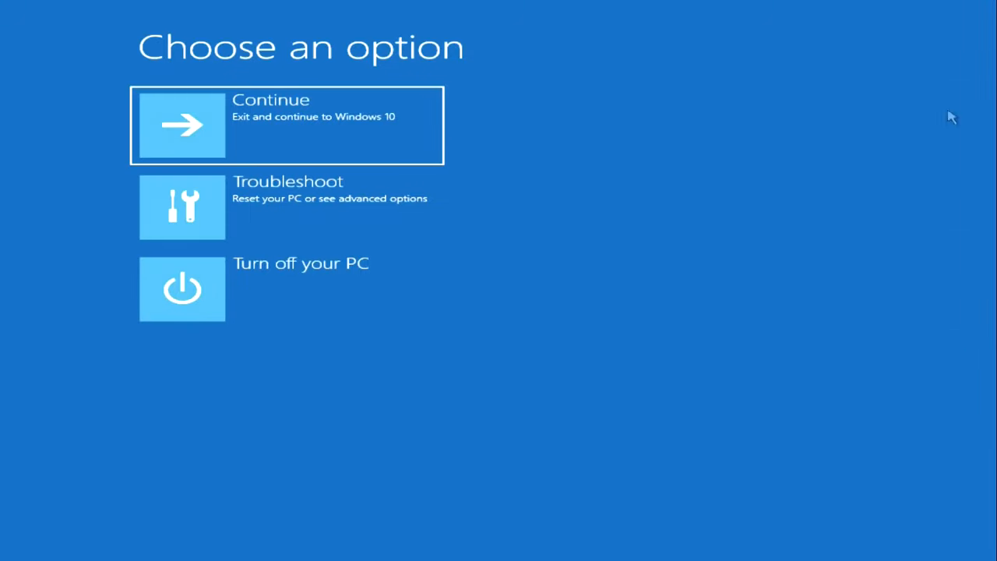
mouse_move(425, 143)
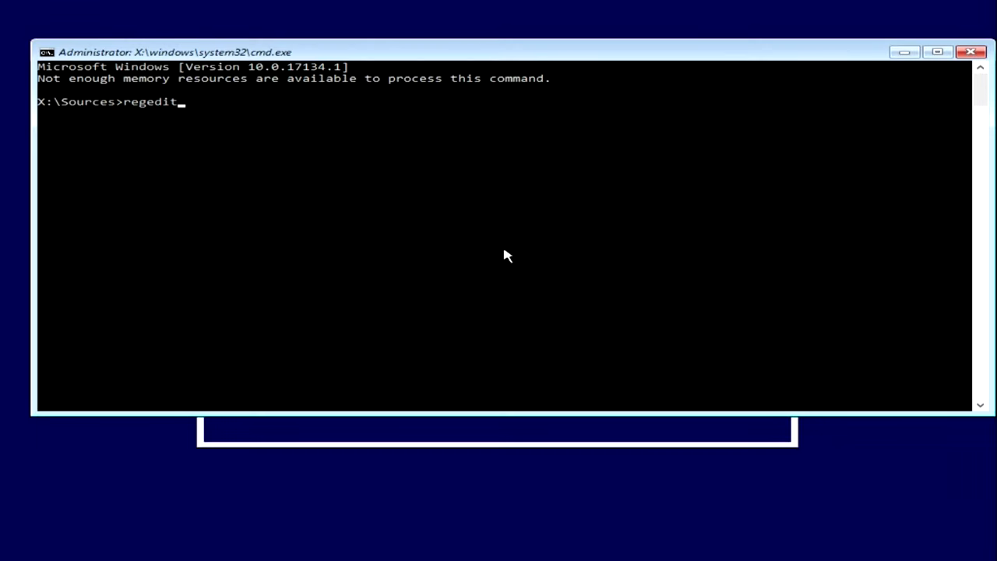
mouse_move(972, 53)
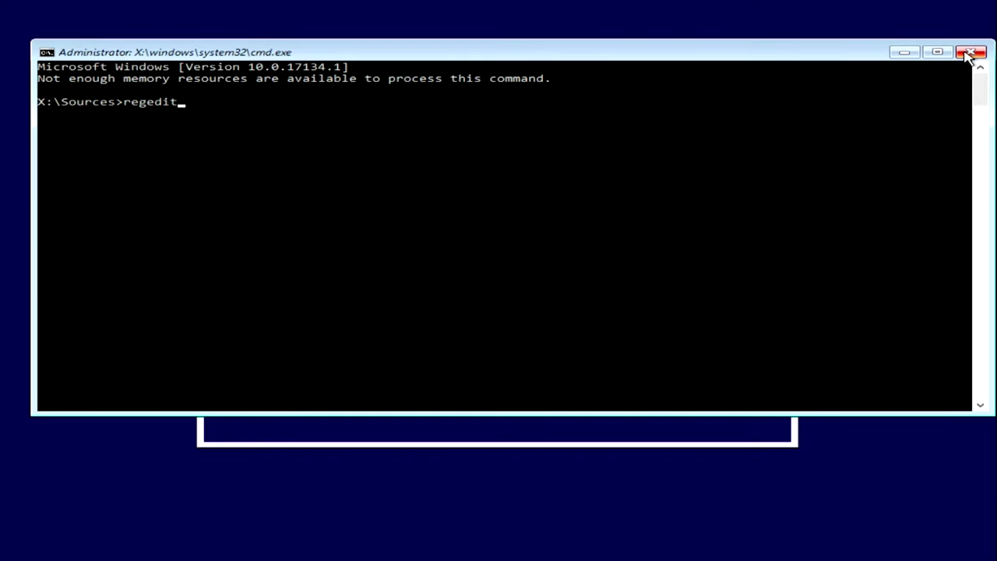
Step: Close the recovery cmd window and cancel Windows Setup, confirming with Yes so the PC restarts
click(972, 51)
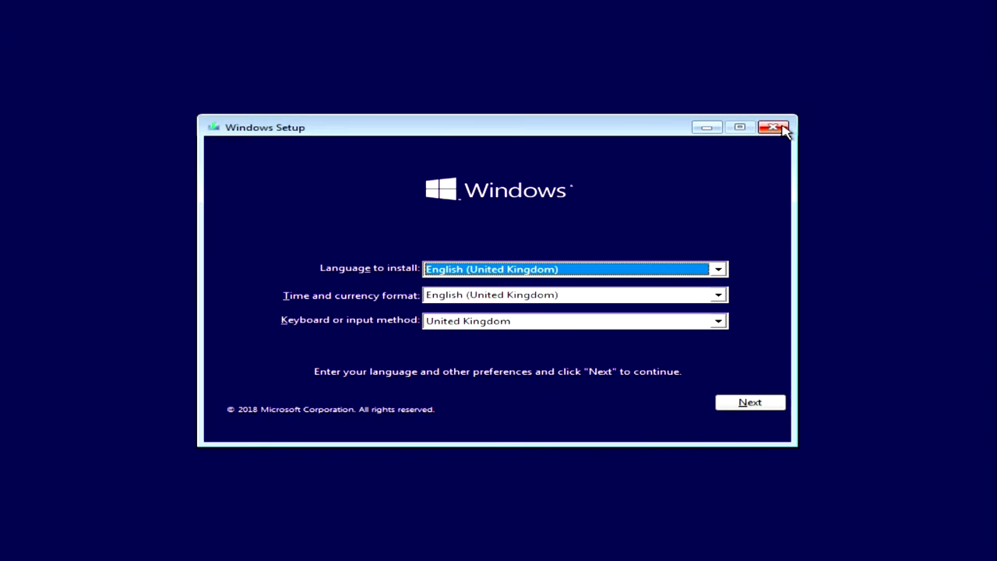
click(773, 128)
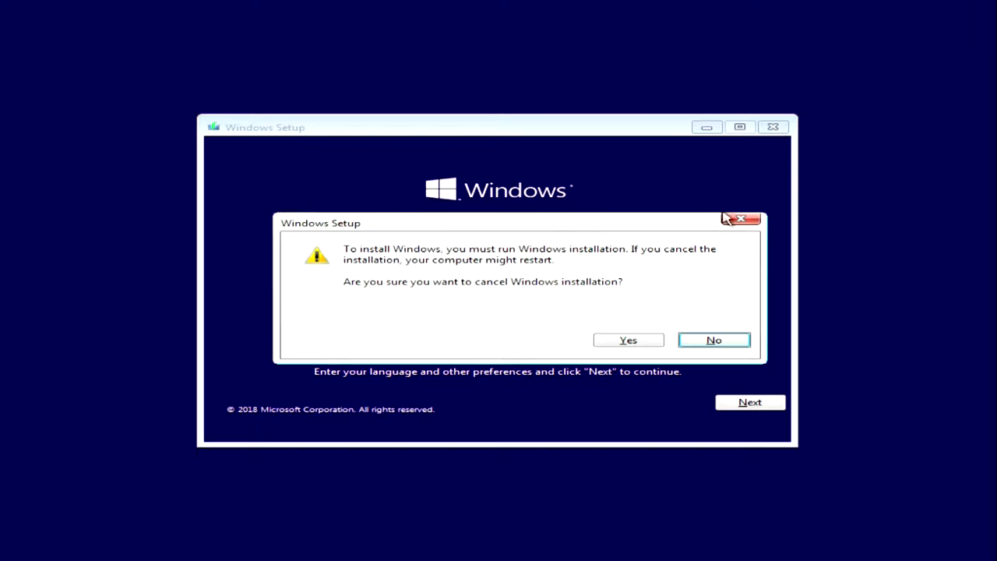
click(628, 339)
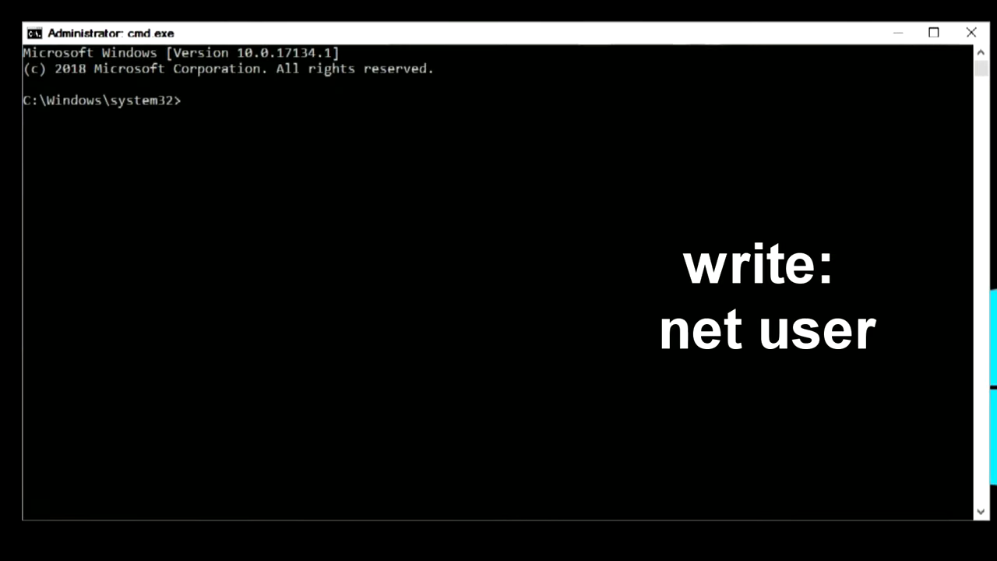
Step: Run net user to list the computer's user accounts
text(net)
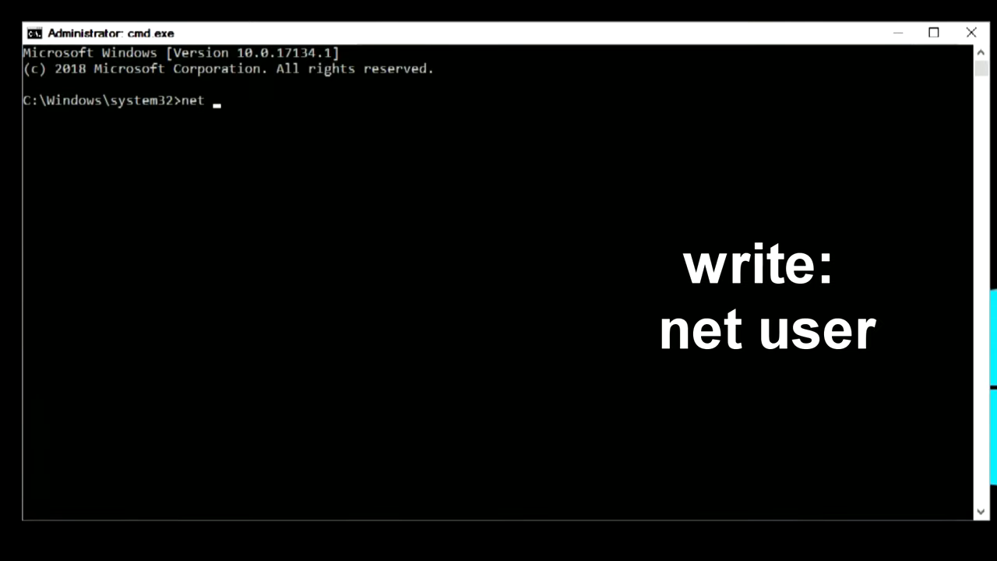
text(user)
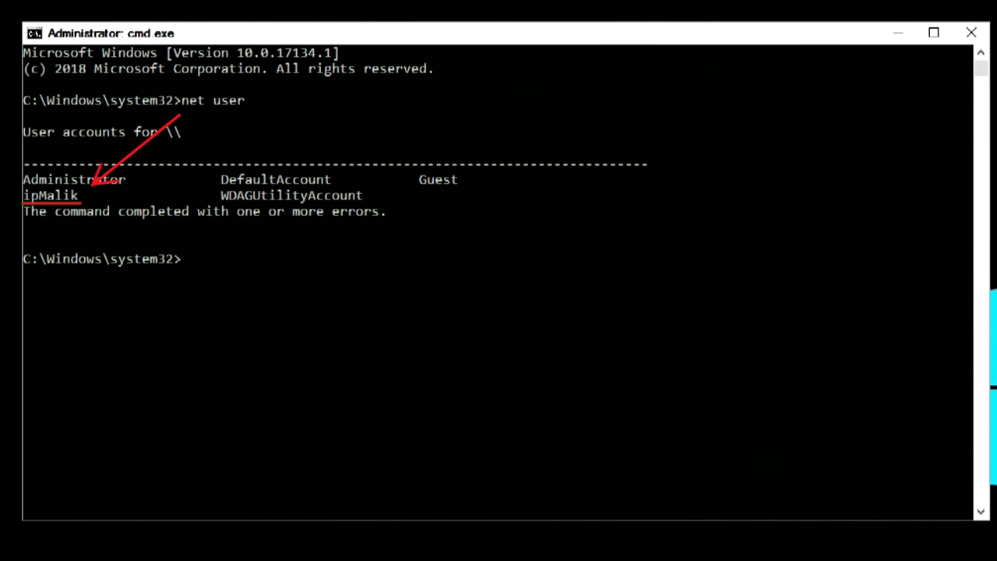
Step: Enter the net user command with the local account name followed by an asterisk
text(net)
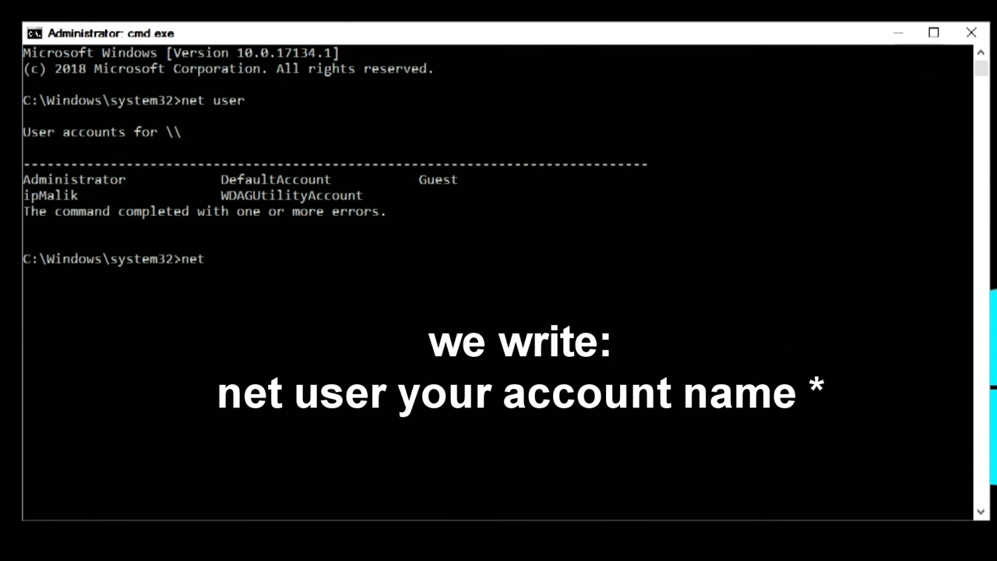
text(user)
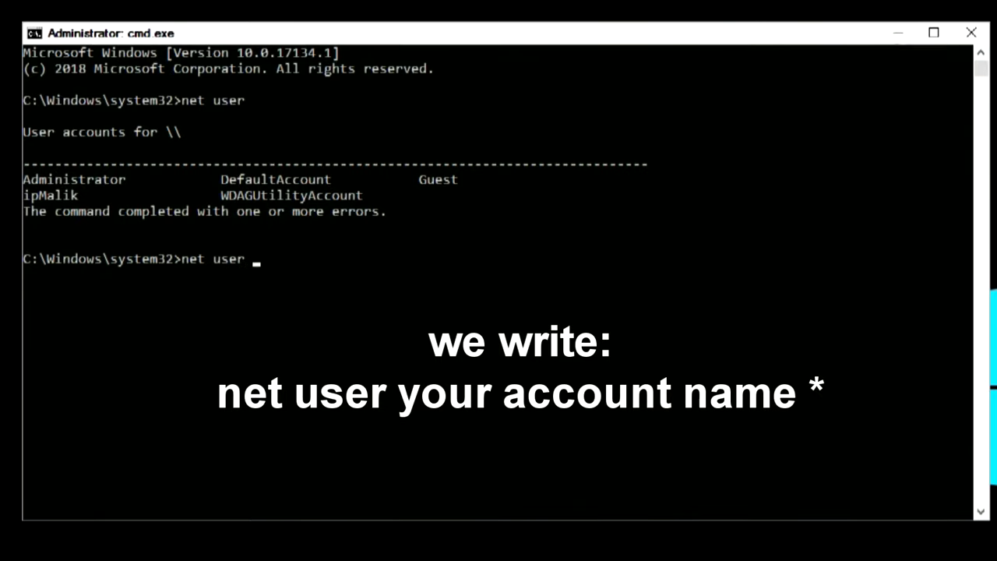
text(ip)
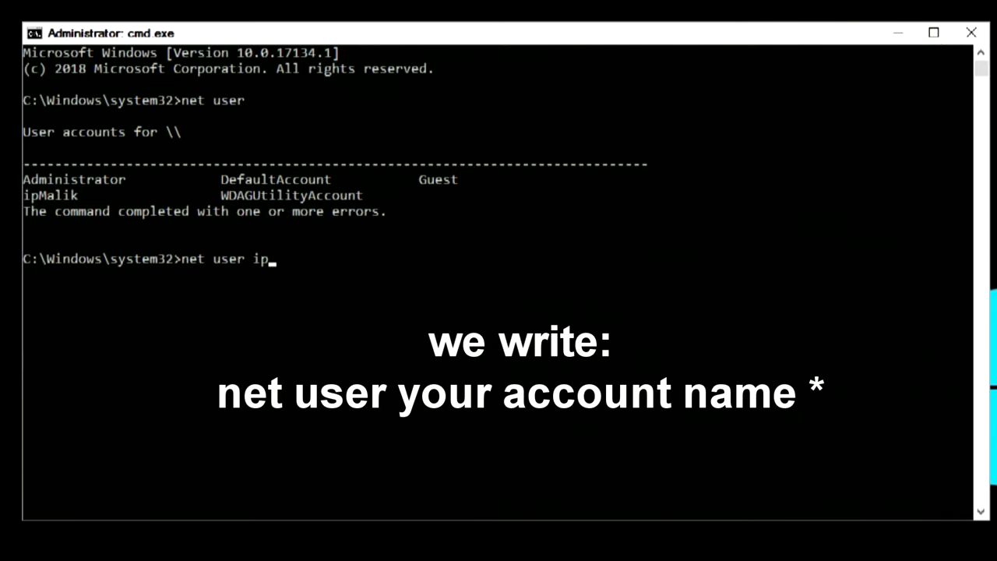
text(Mal)
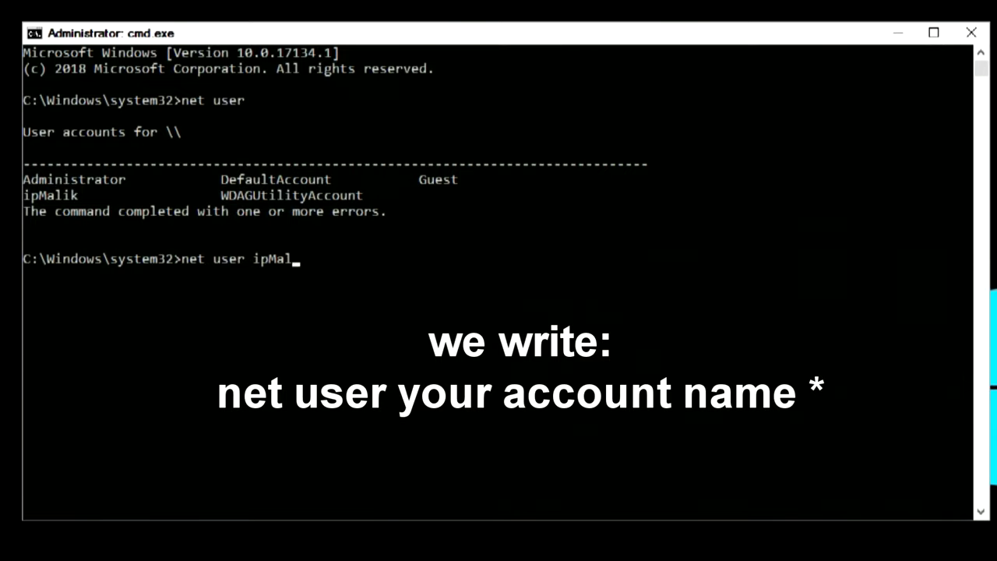
text(ik)
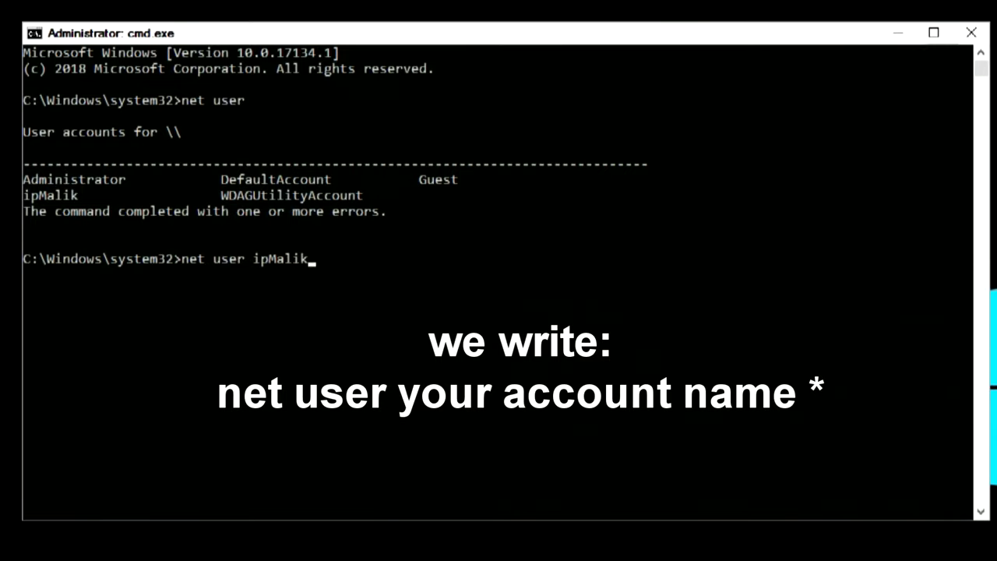
text(*)
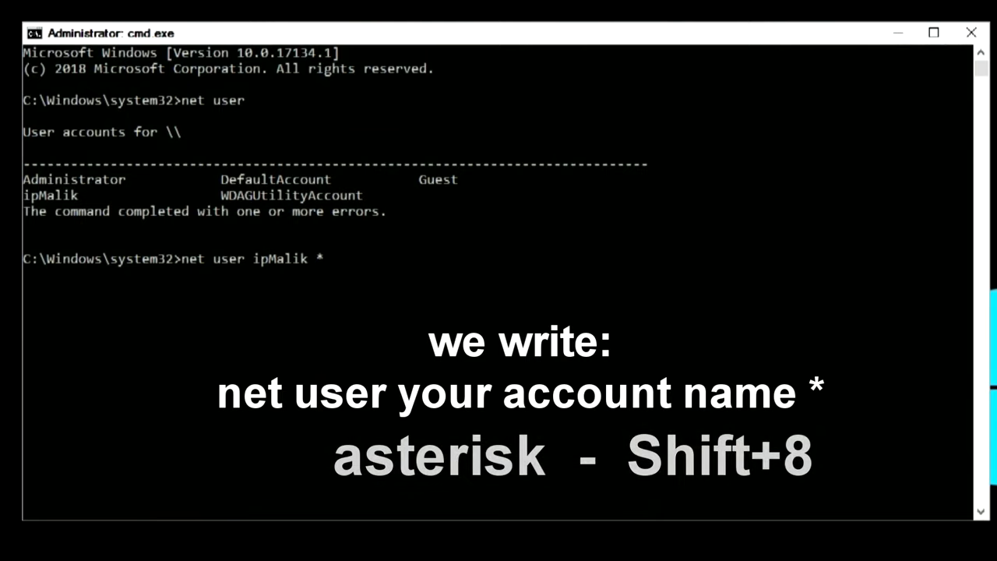
Step: Run the reset and leave both password prompts empty so the account gets a blank password
key(Enter)
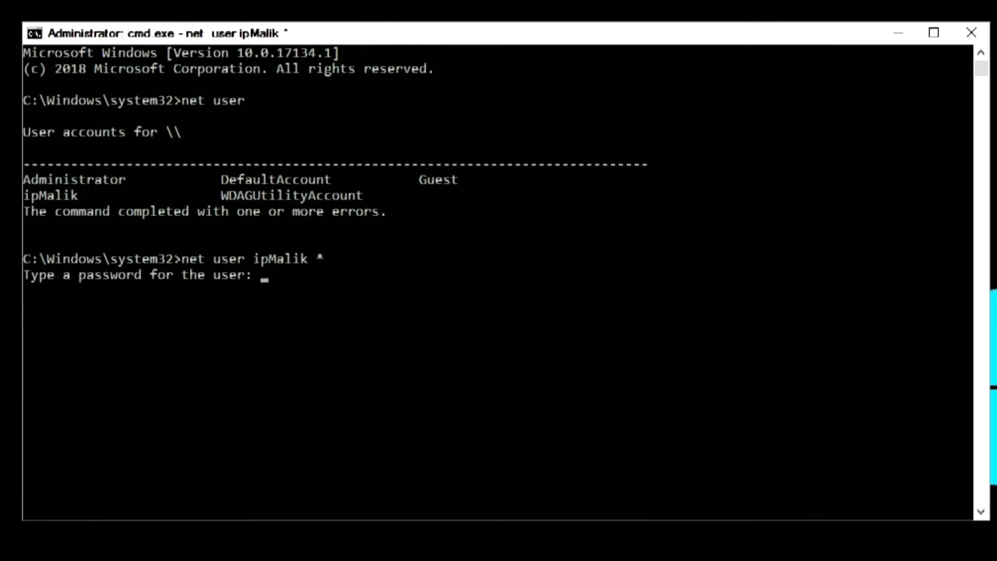
key(Enter)
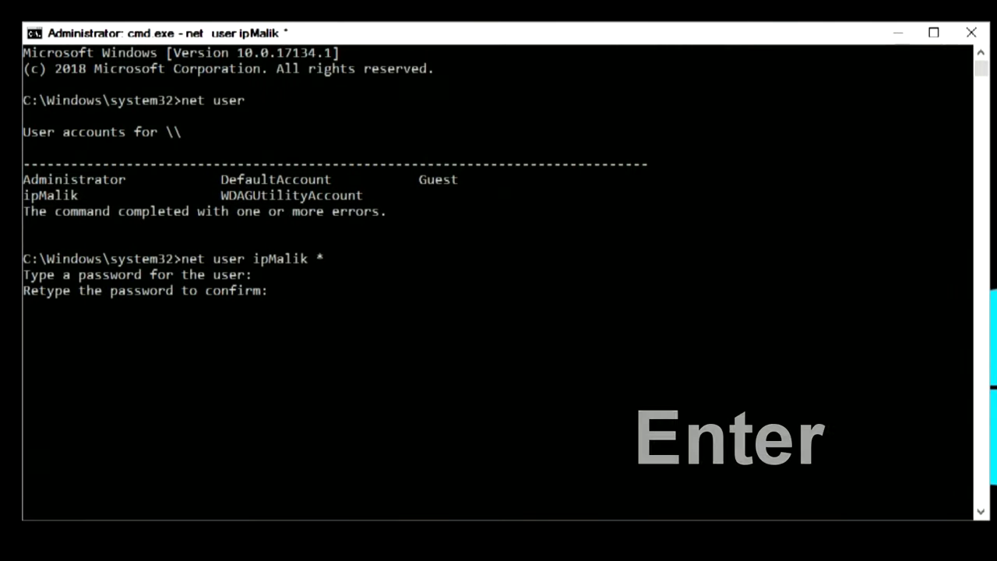
key(Enter)
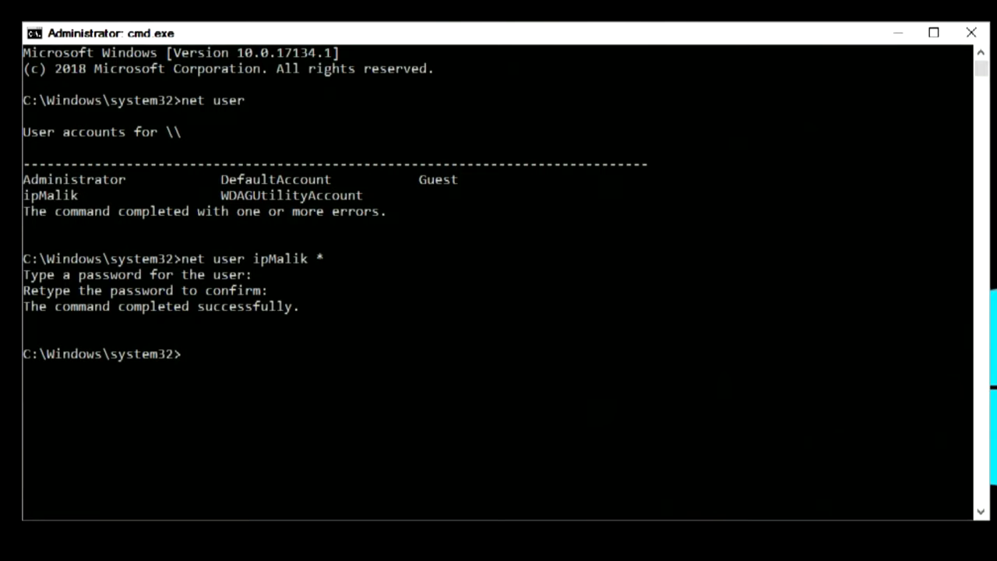
Step: Exit the Command Prompt and sign in to the local account with no password
text(ex)
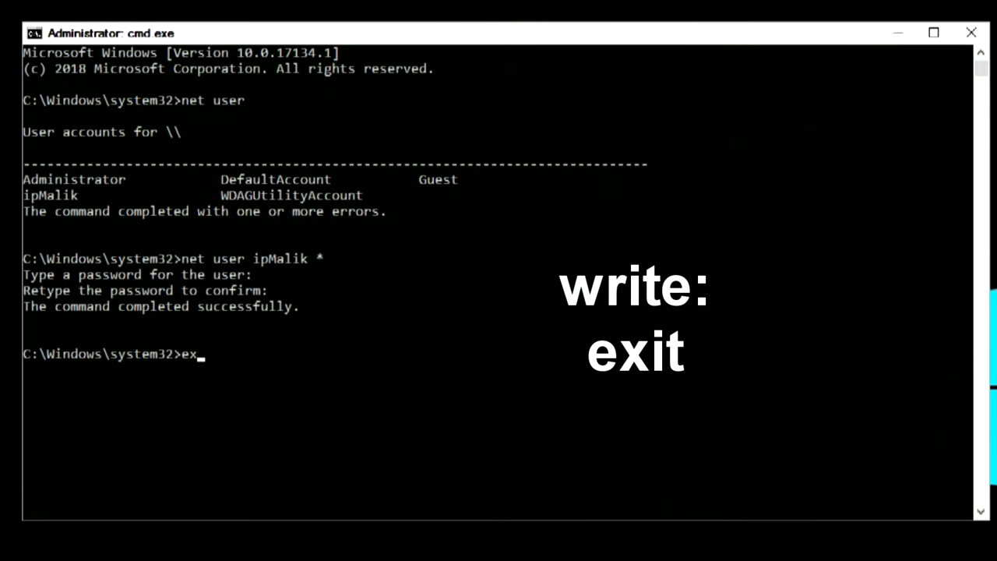
text(it)
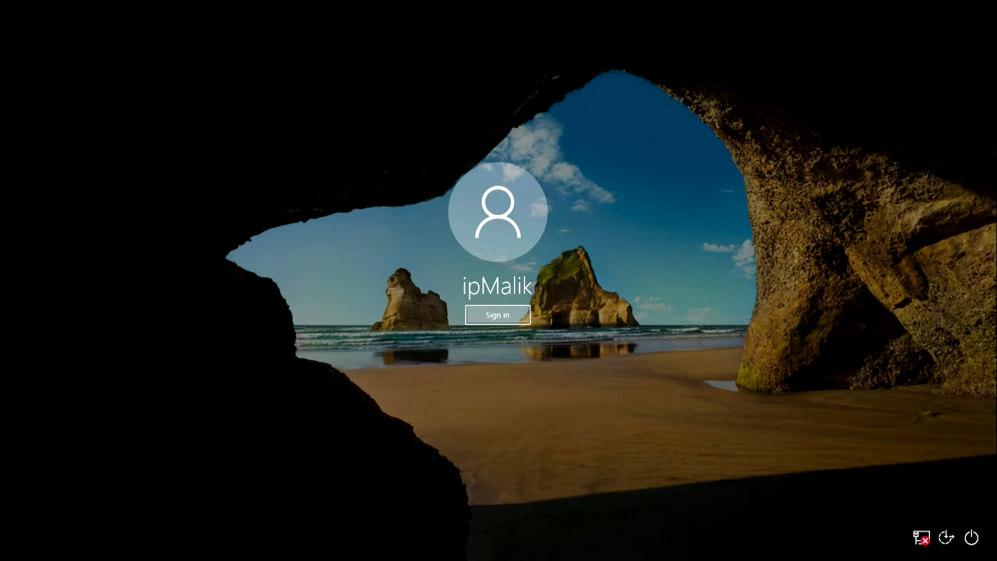
click(500, 313)
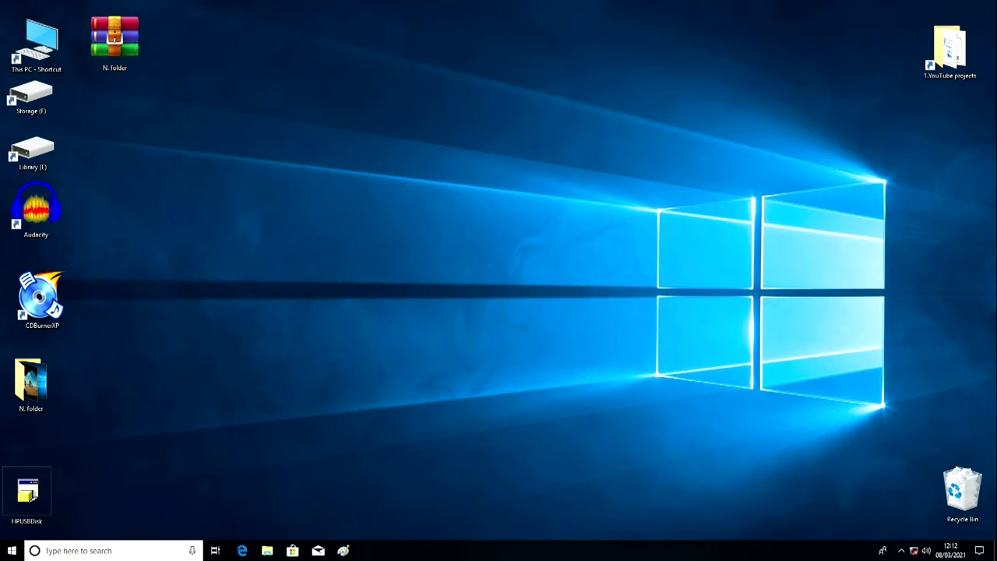